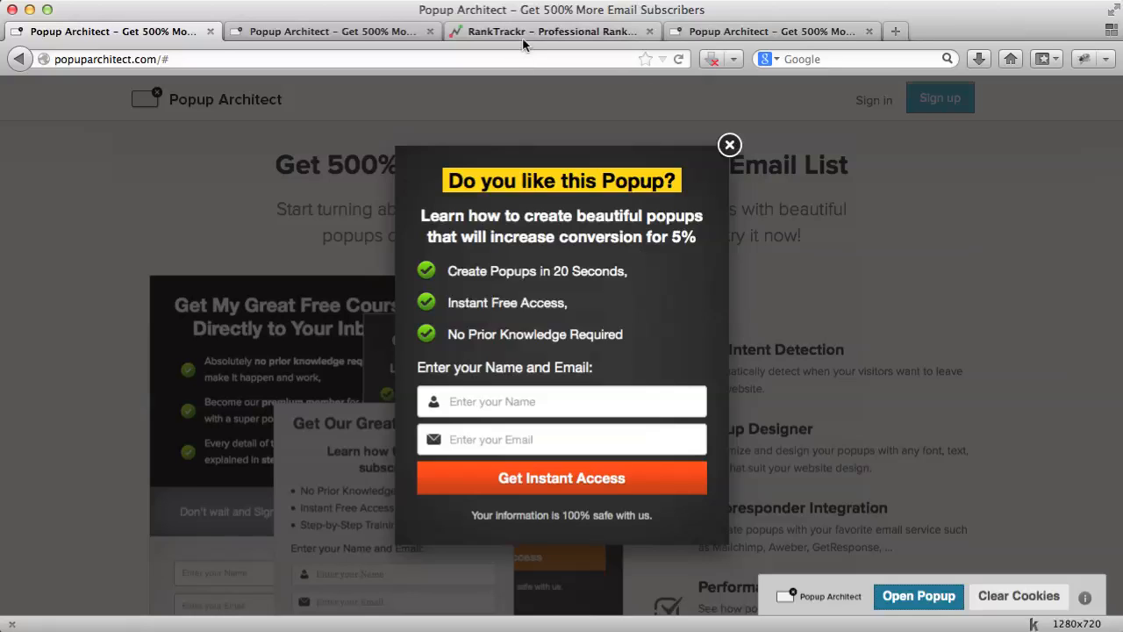
- Switch to the RankTrackr site and scroll through its homepage to review it
click(547, 31)
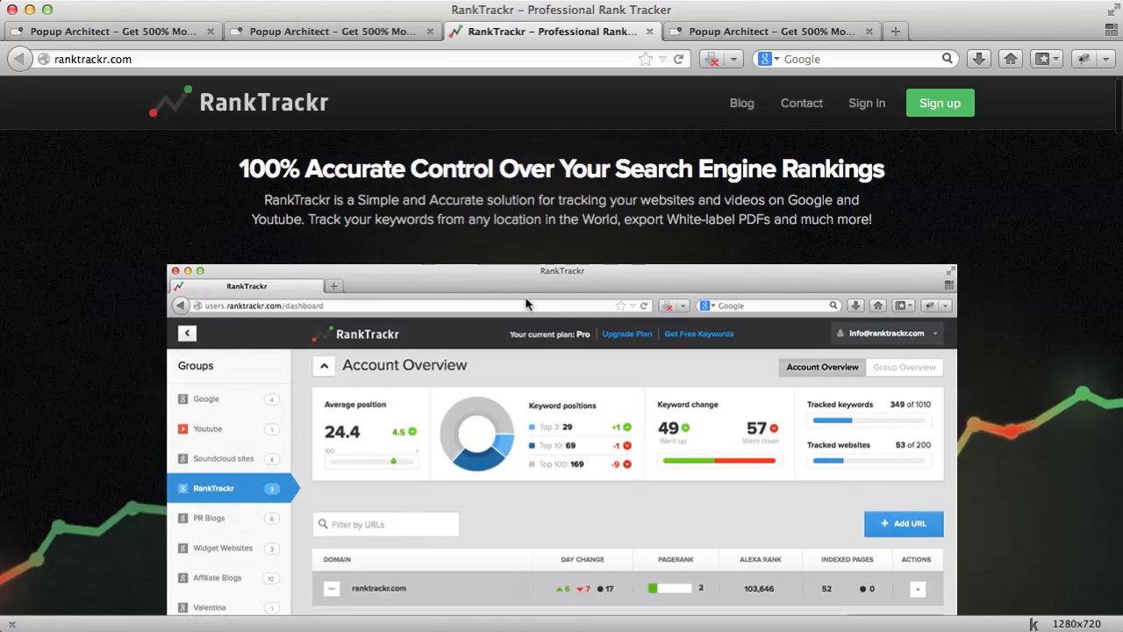
scroll(down, 3)
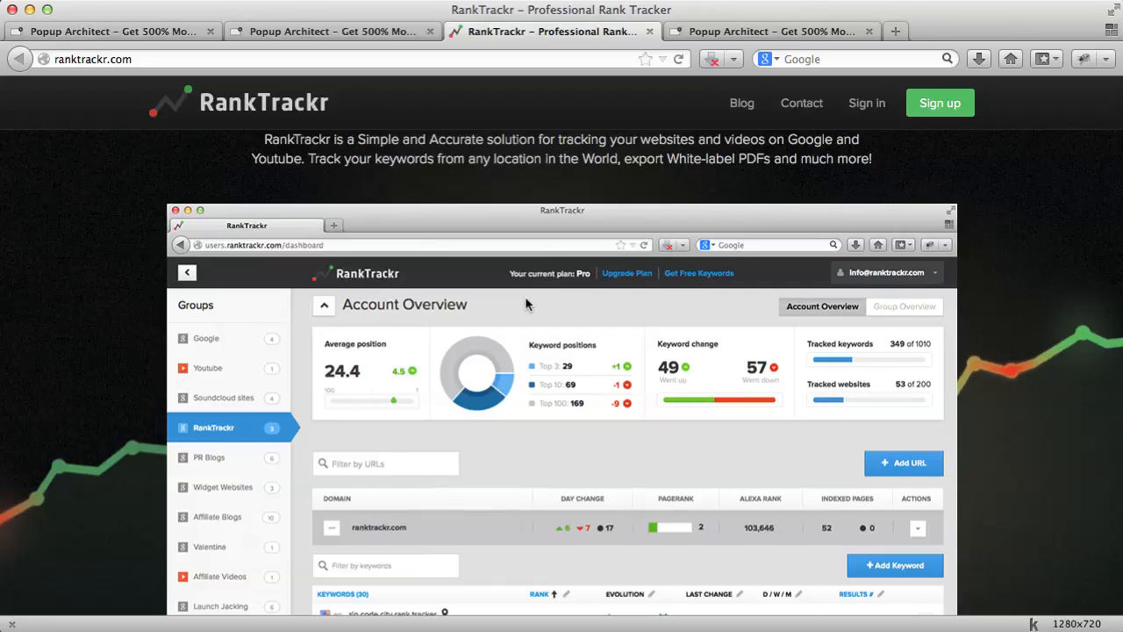
scroll(down, 3)
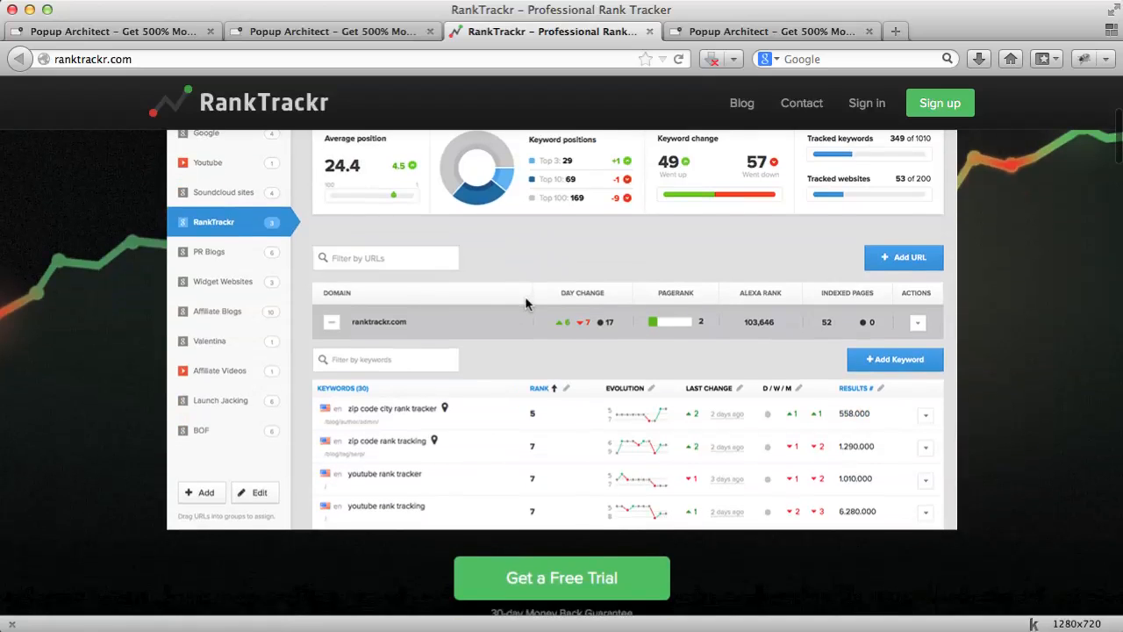
mouse_move(386, 119)
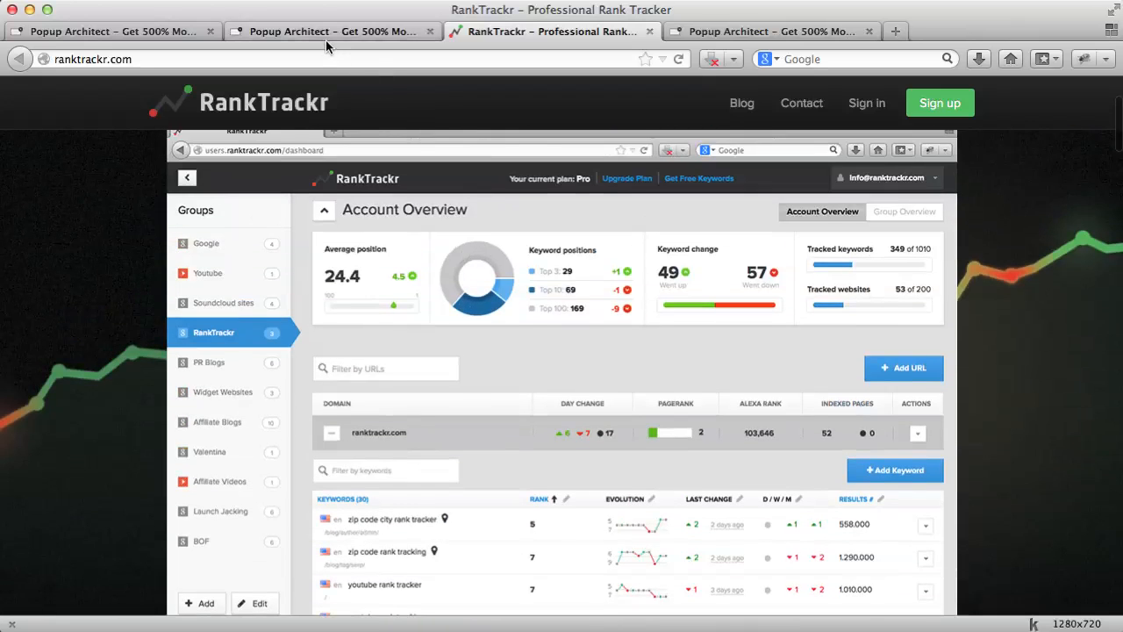
mouse_move(331, 32)
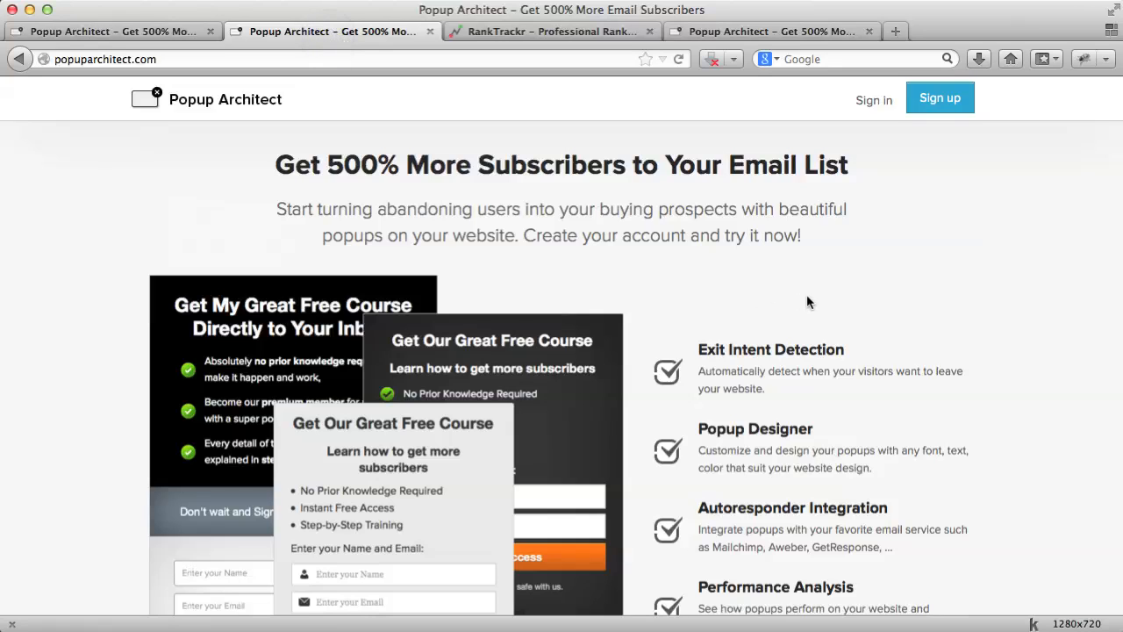
mouse_move(884, 239)
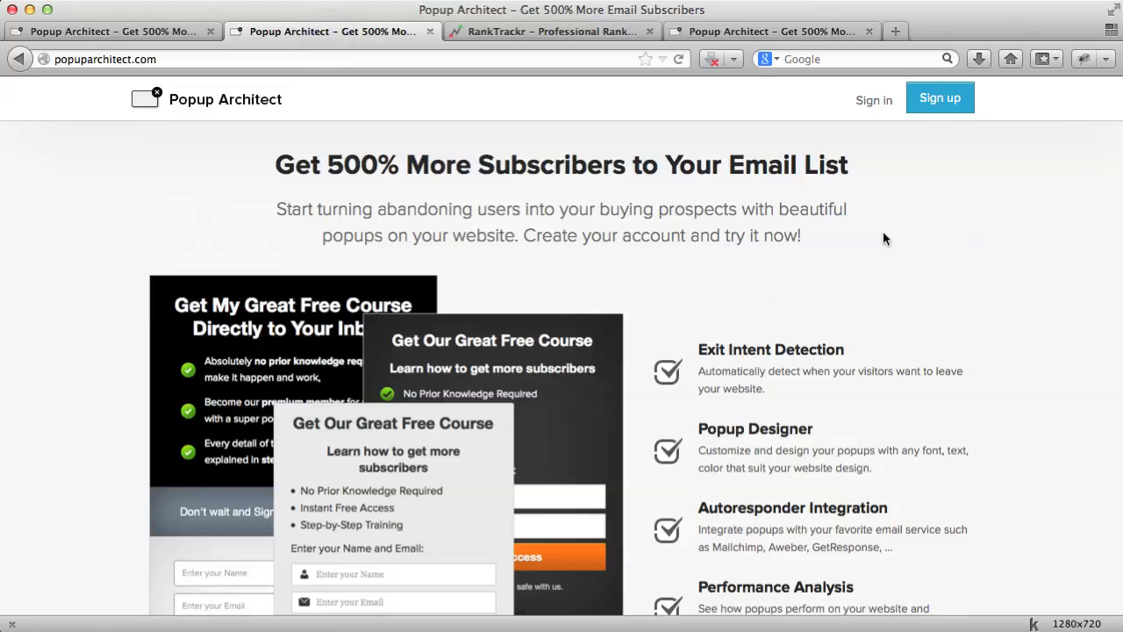
mouse_move(870, 109)
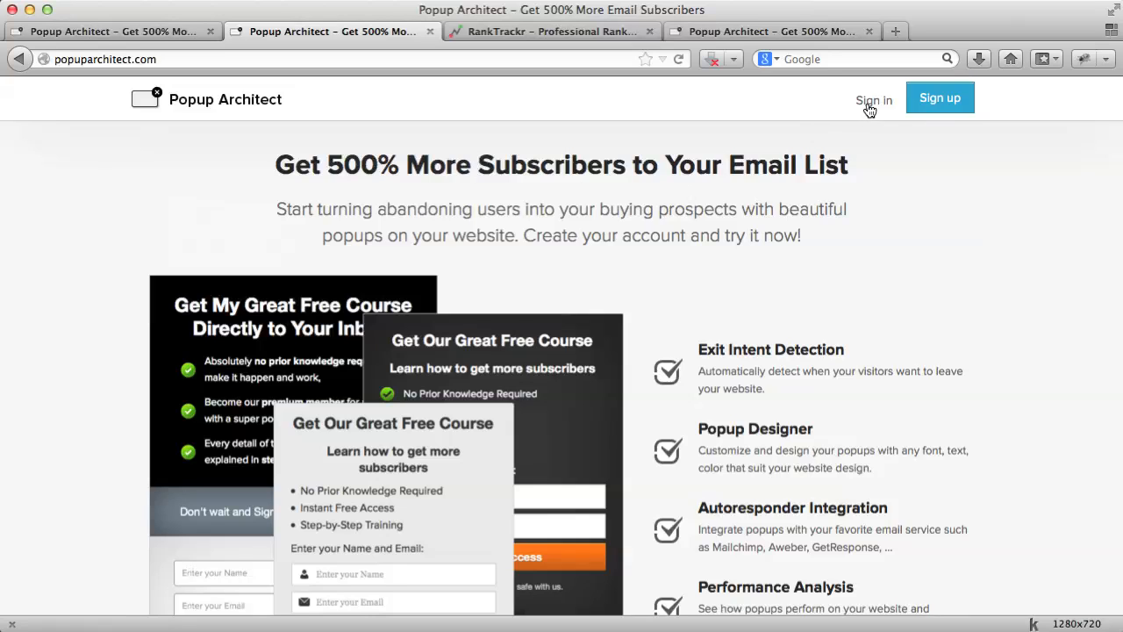
- Sign in to Popup Architect with the saved email and password, reaching the Popups dashboard
click(874, 101)
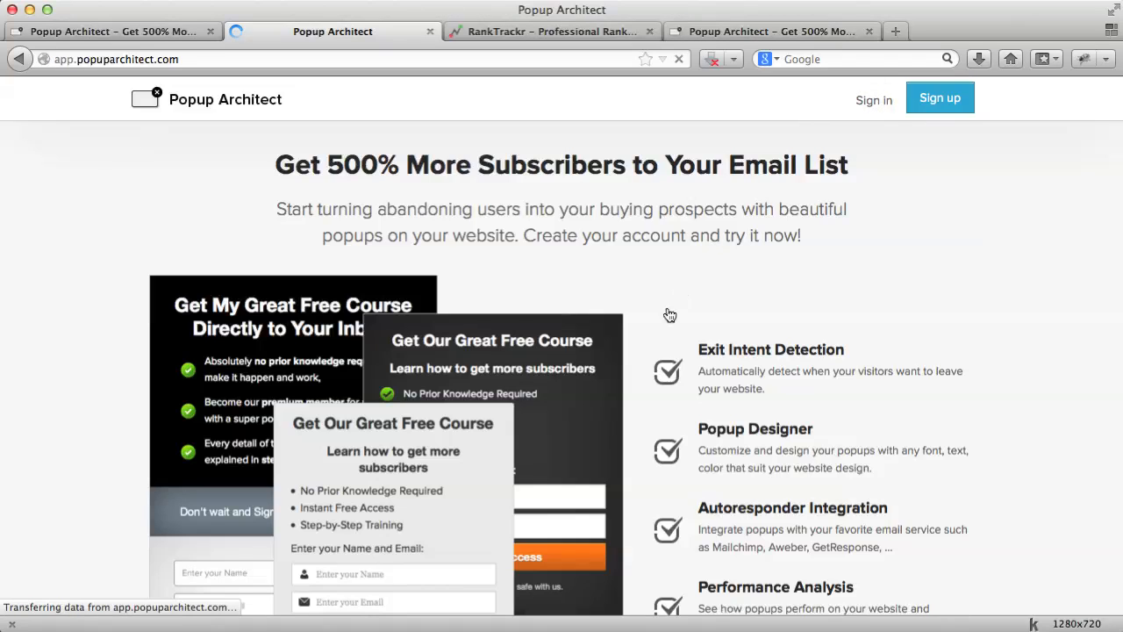
click(874, 100)
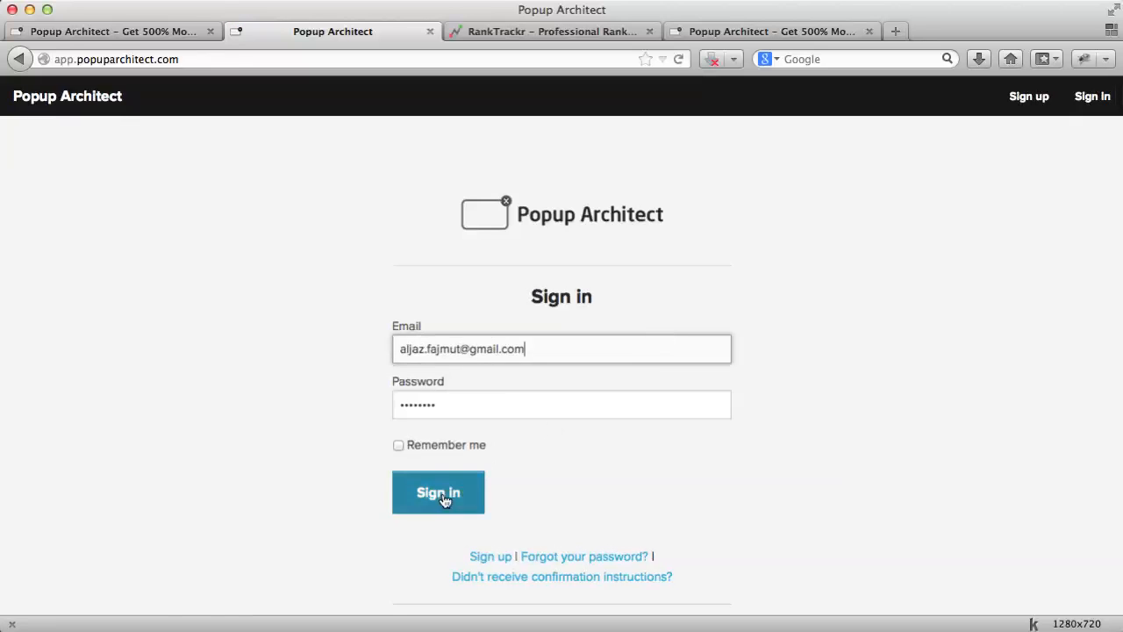
click(439, 492)
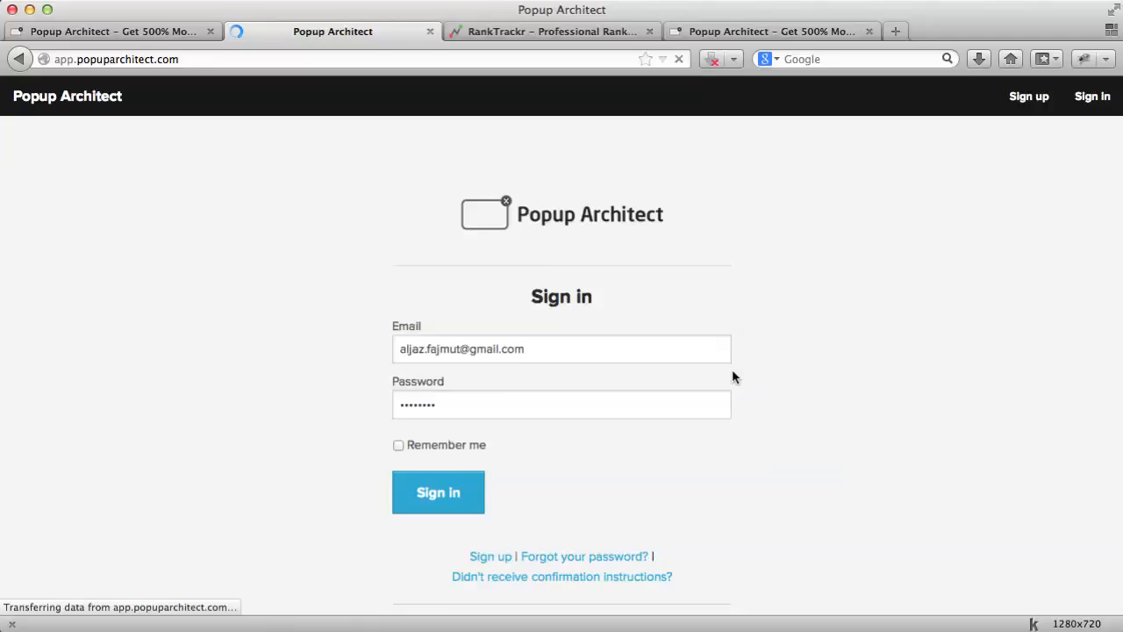
click(438, 492)
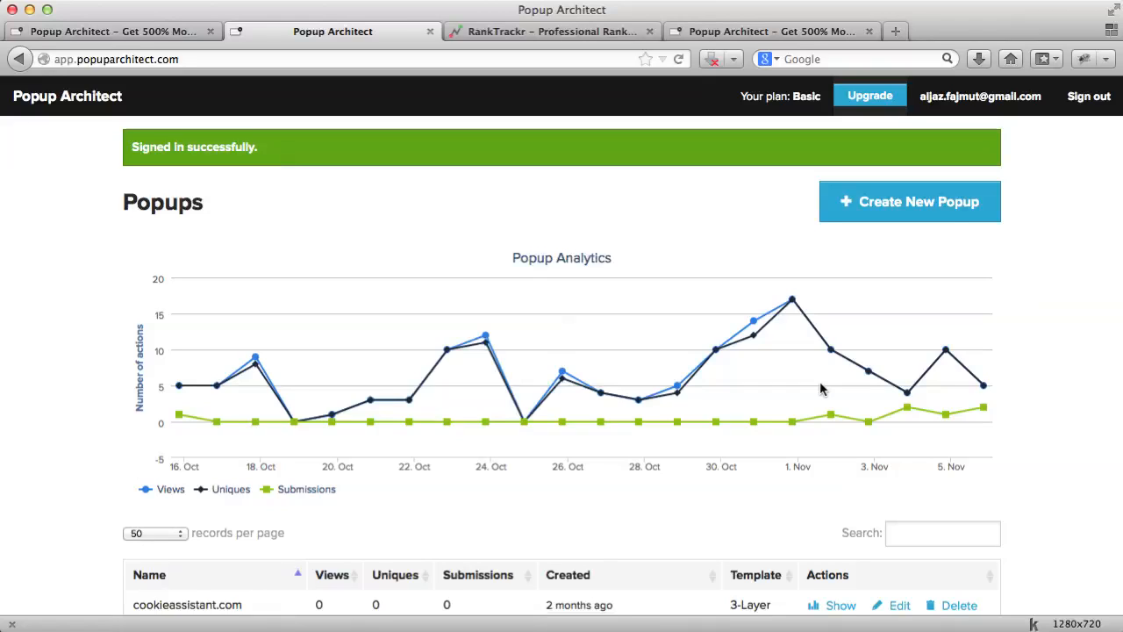
- Look over the dashboard analytics chart, then start a new popup with Create New Popup
scroll(down, 3)
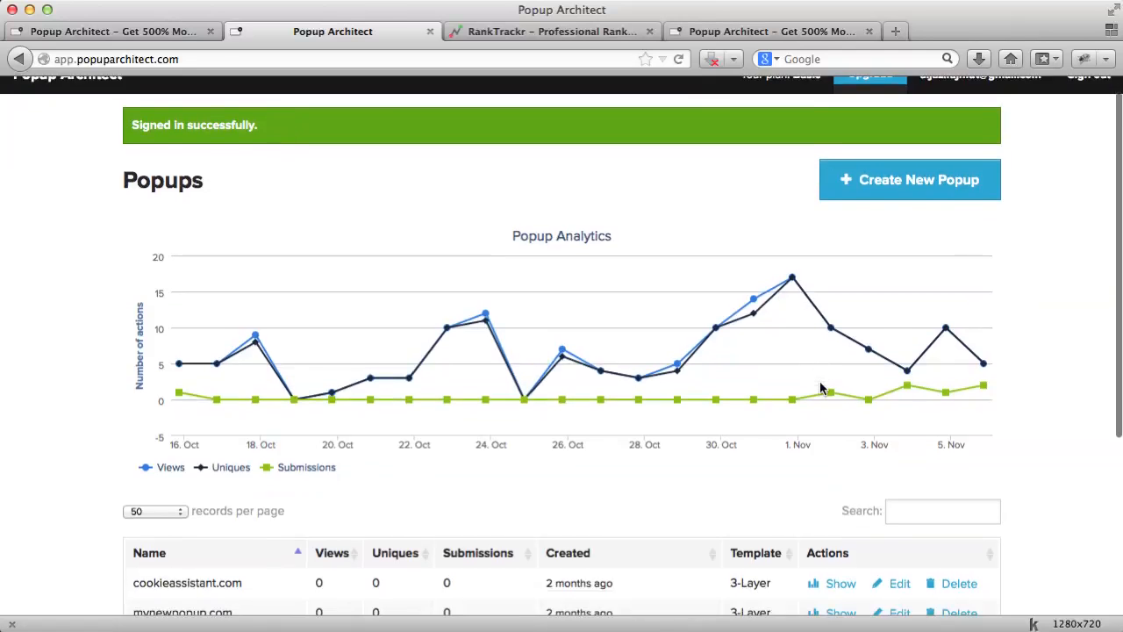
scroll(down, 3)
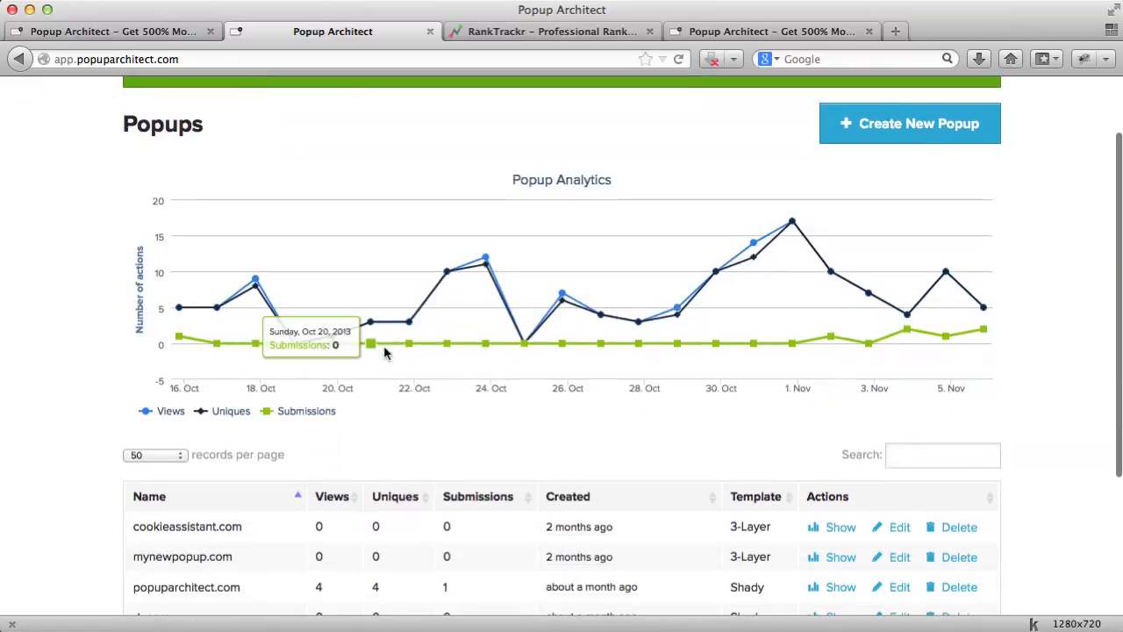
mouse_move(635, 323)
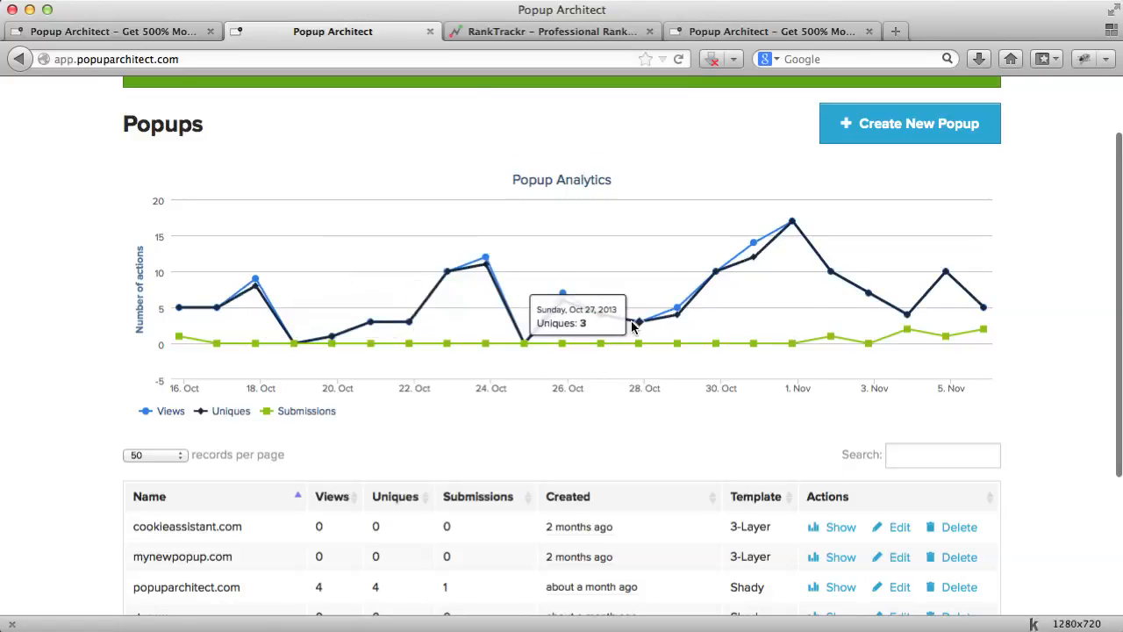
mouse_move(770, 291)
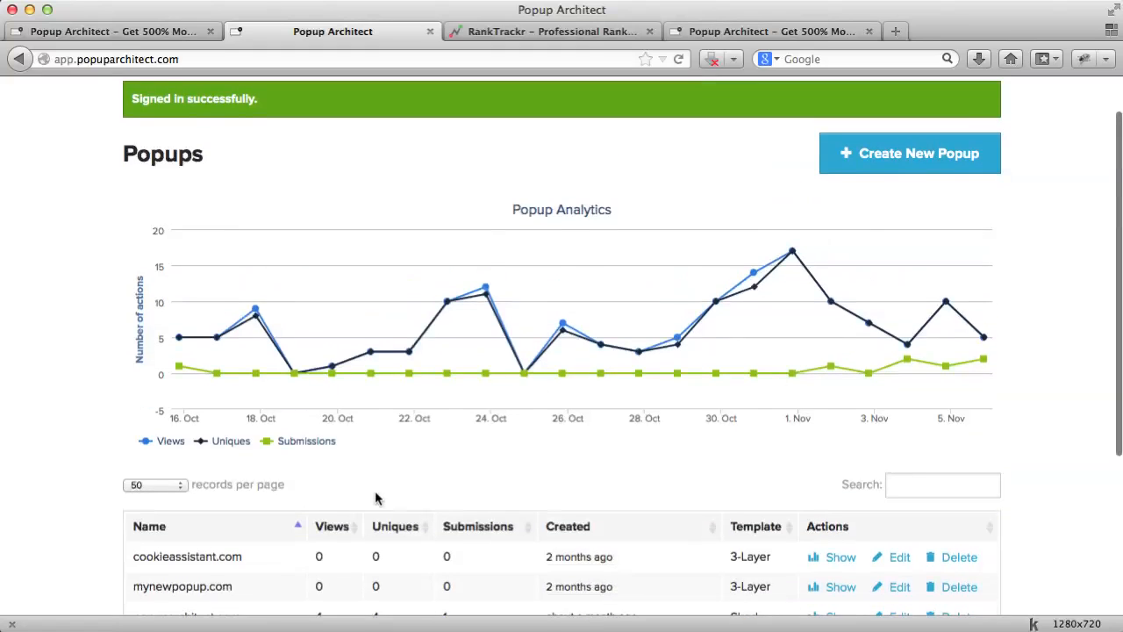
click(909, 153)
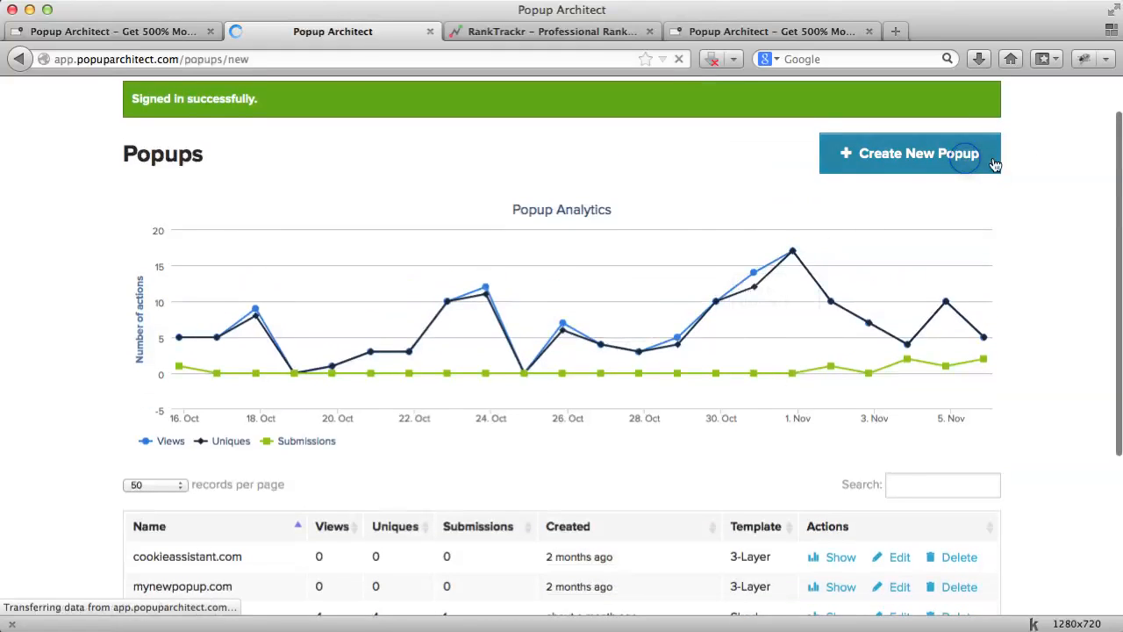
- Enter ranktrackr.com as the popup's website domain, picking it from the suggestions
click(909, 152)
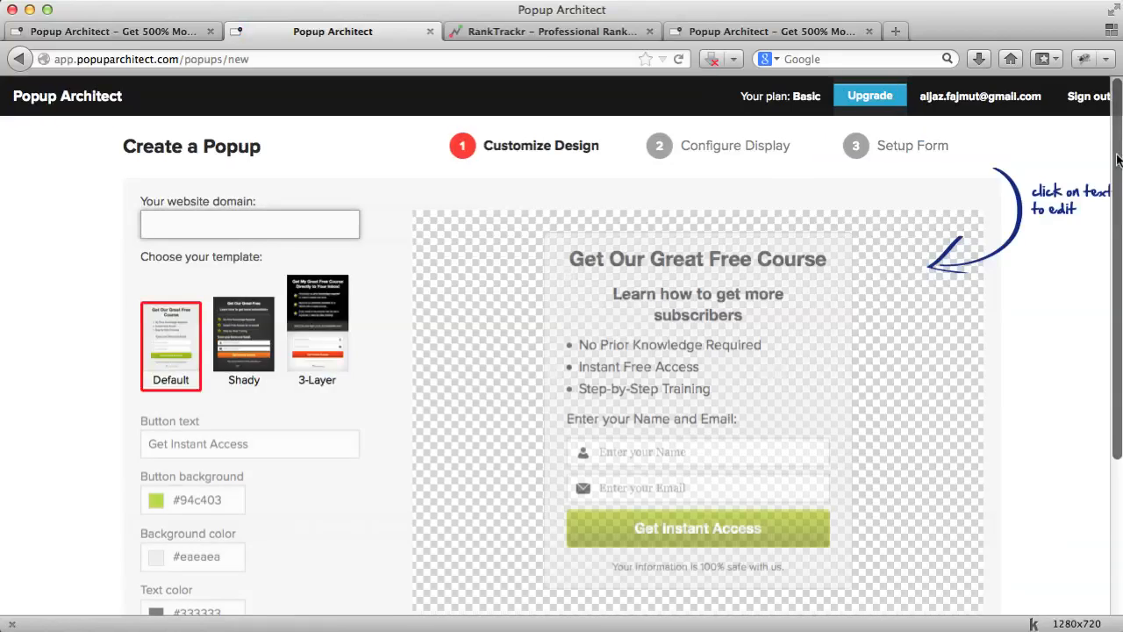
click(249, 225)
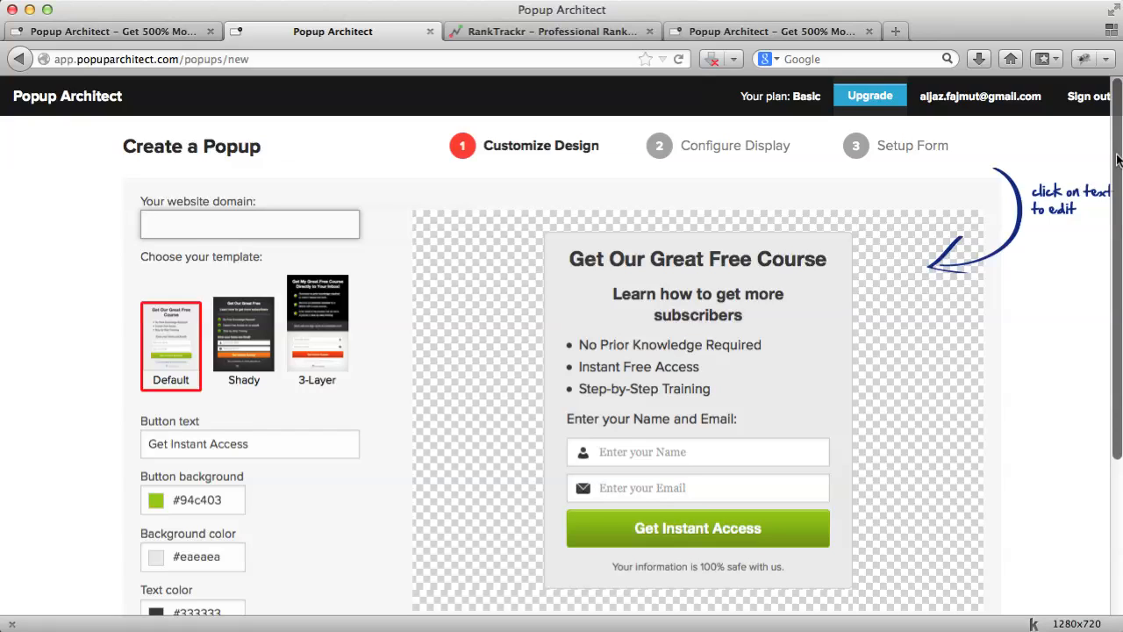
text(ranktrack)
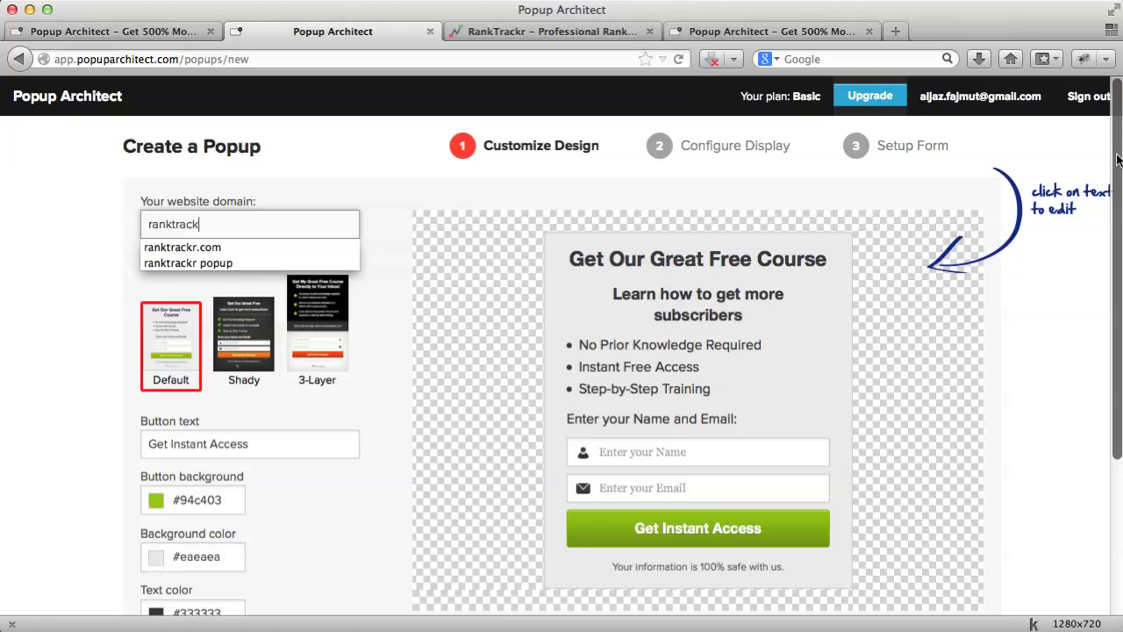
click(182, 246)
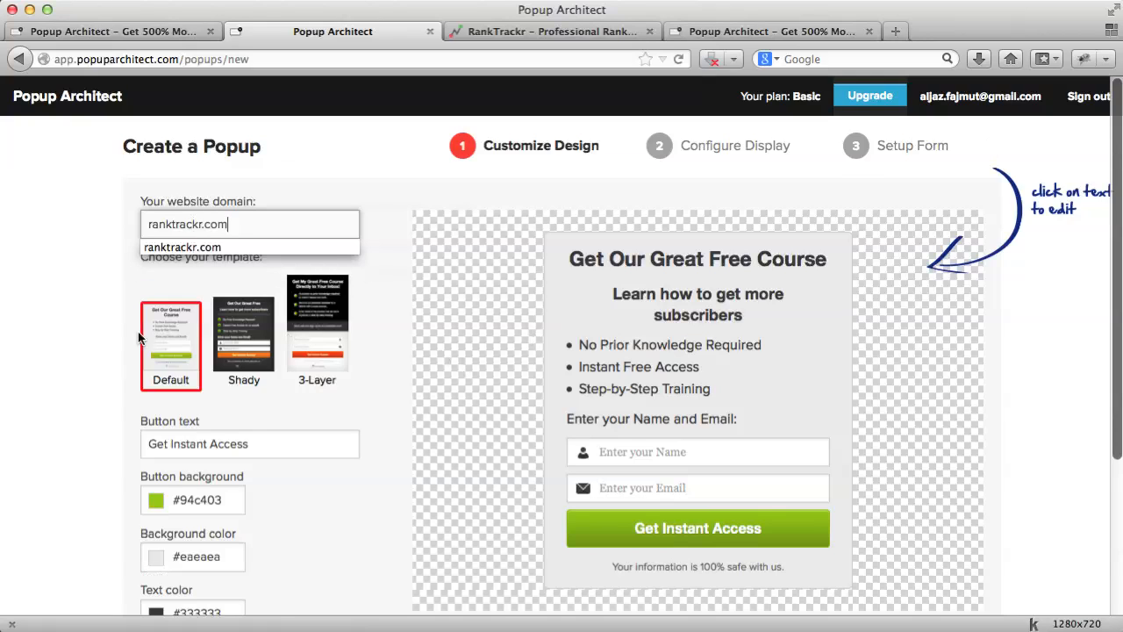
- Try the Shady and 3-Layer templates and settle on the dark Shady template
click(243, 330)
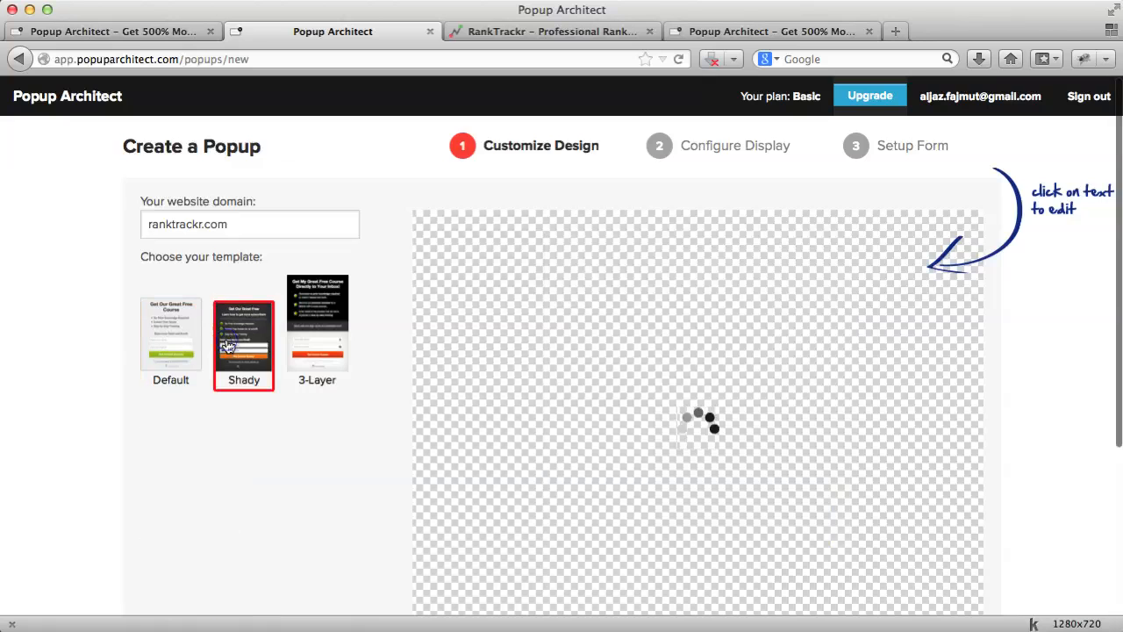
click(242, 337)
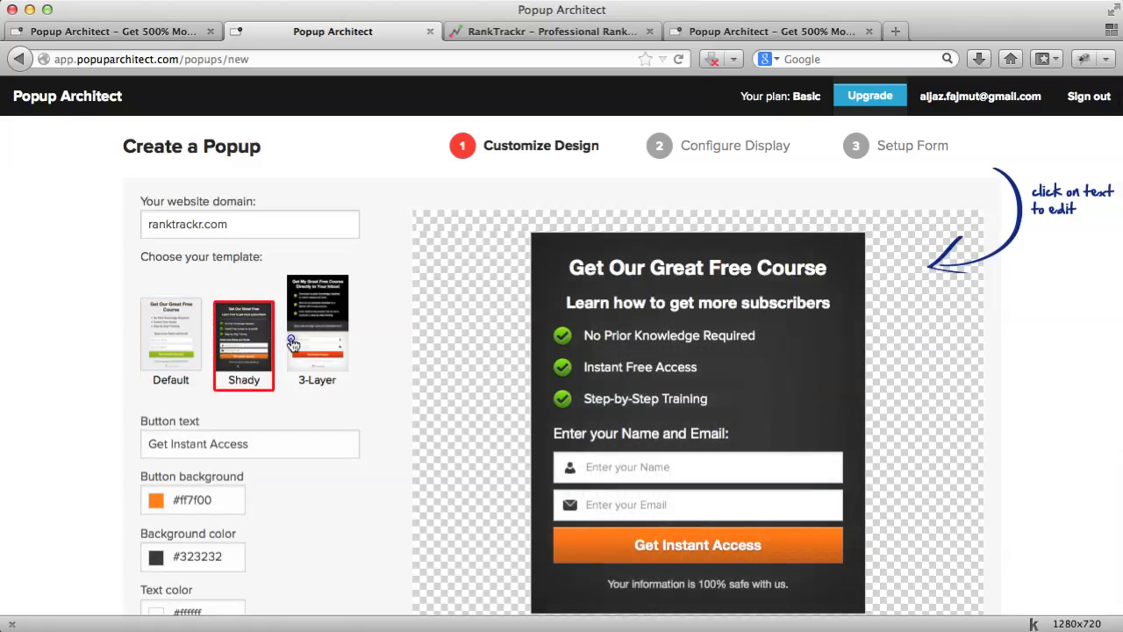
click(316, 330)
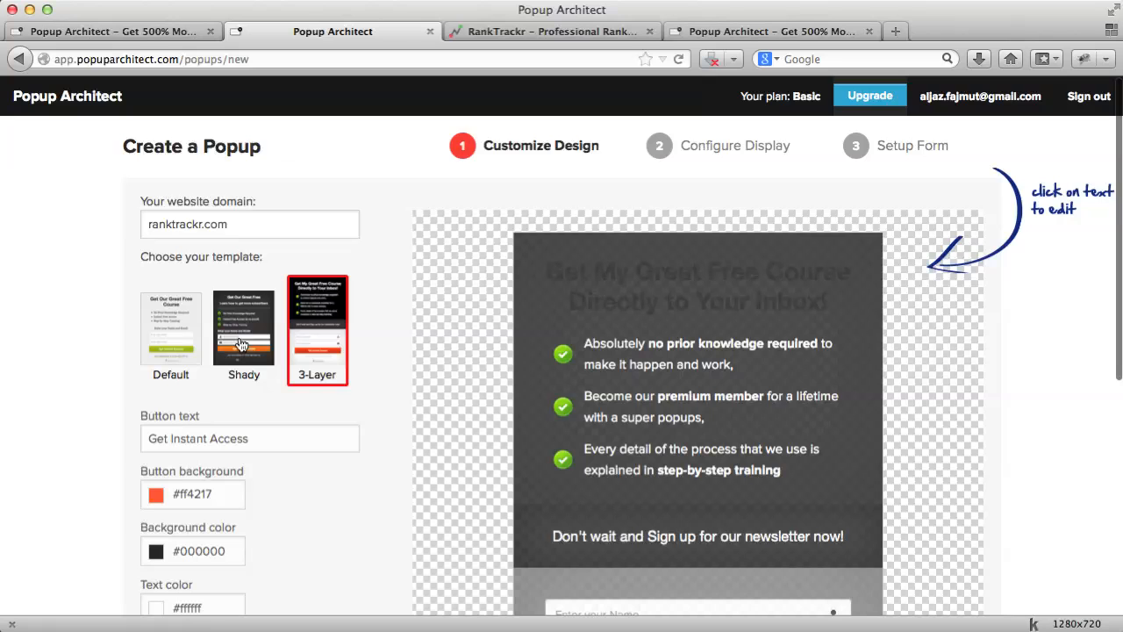
click(242, 330)
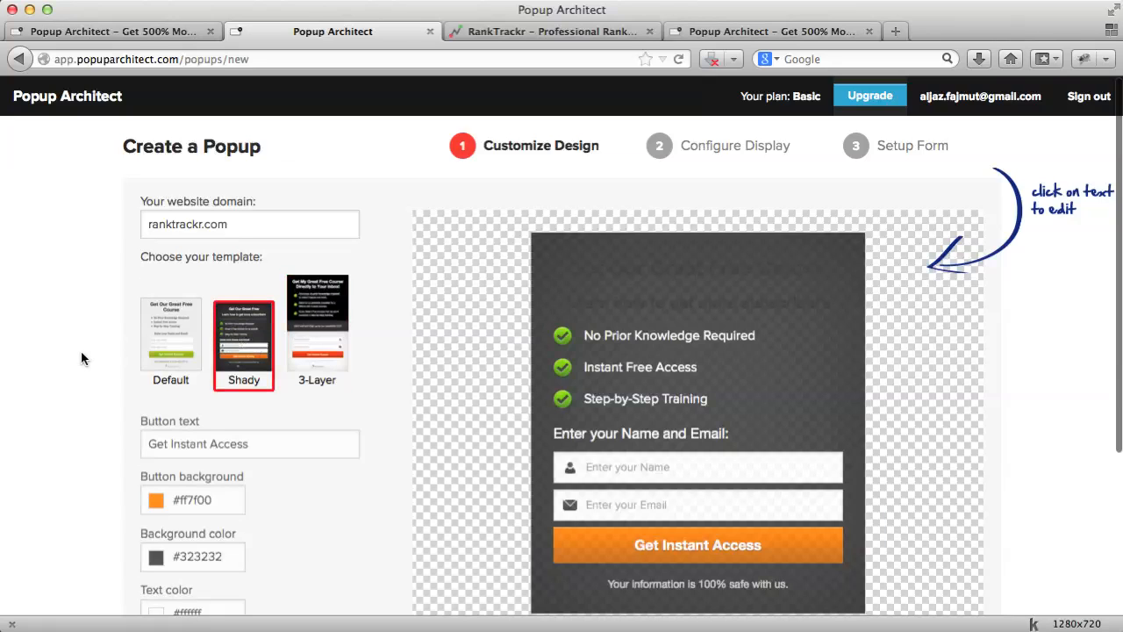
scroll(down, 3)
text(Learn how to get ranked on)
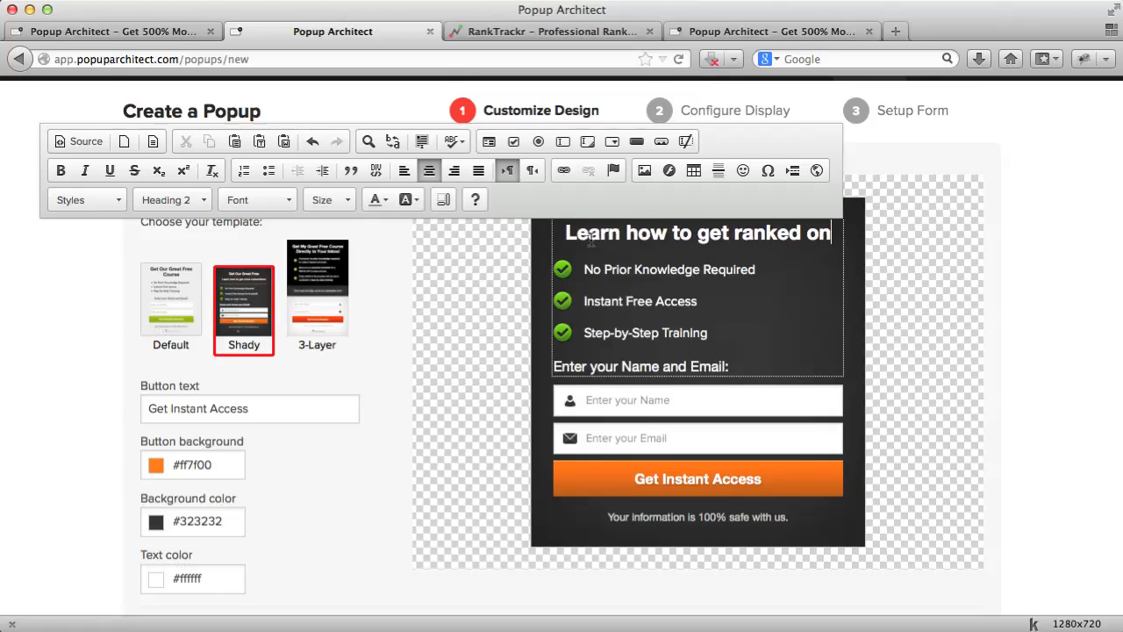
- Write the headline promising the first page of Google within 2 weeks
text(the first page of G)
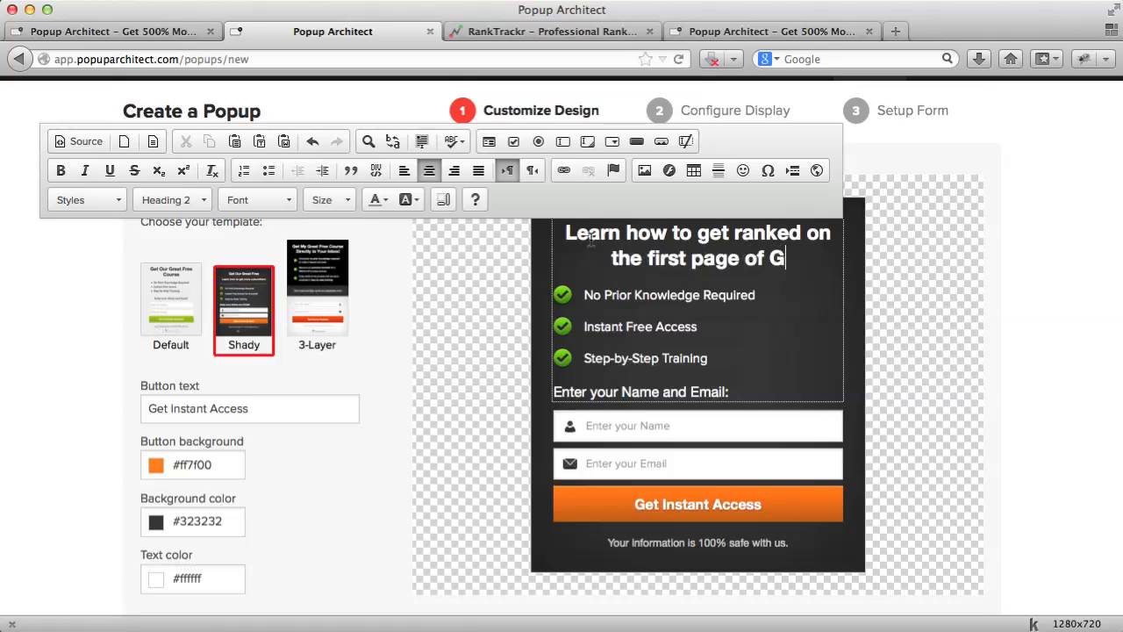
text(oogle)
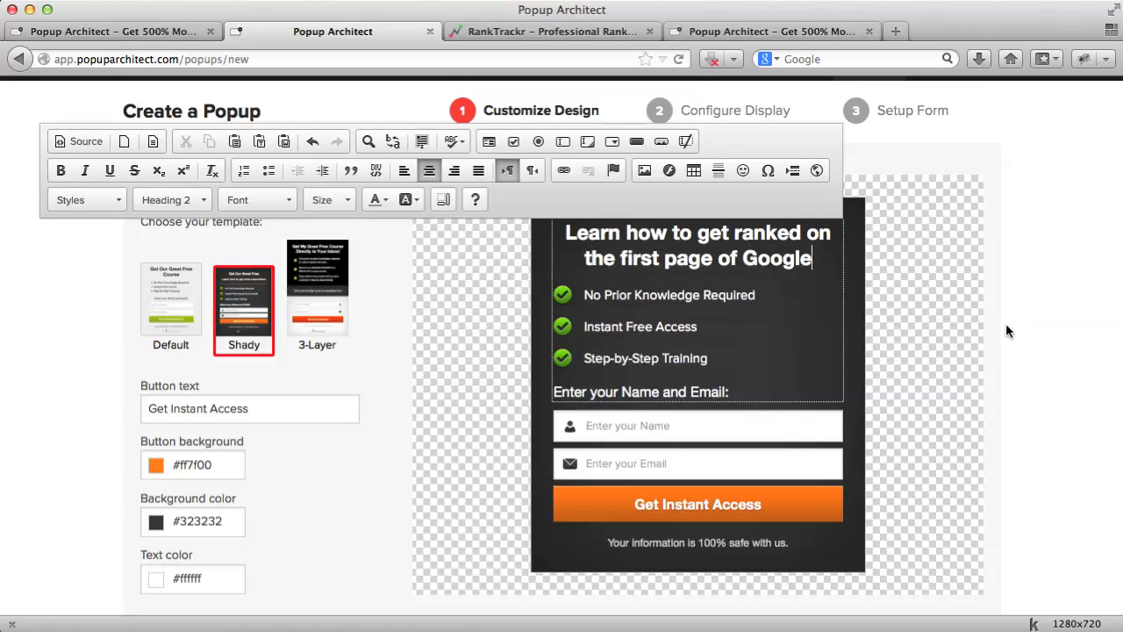
text(within)
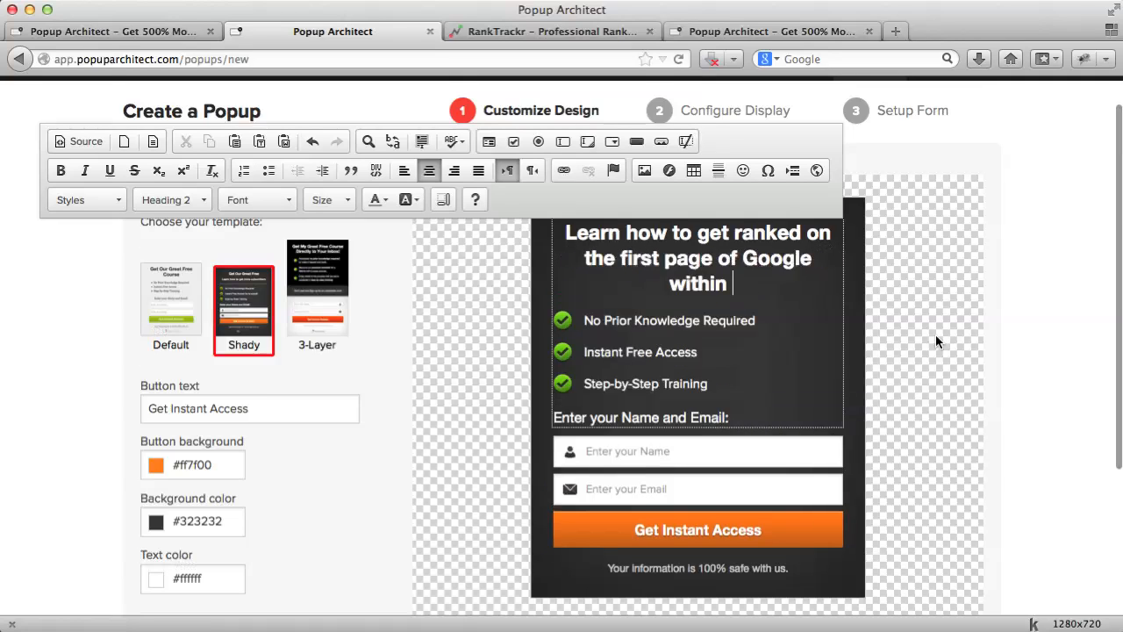
text(2)
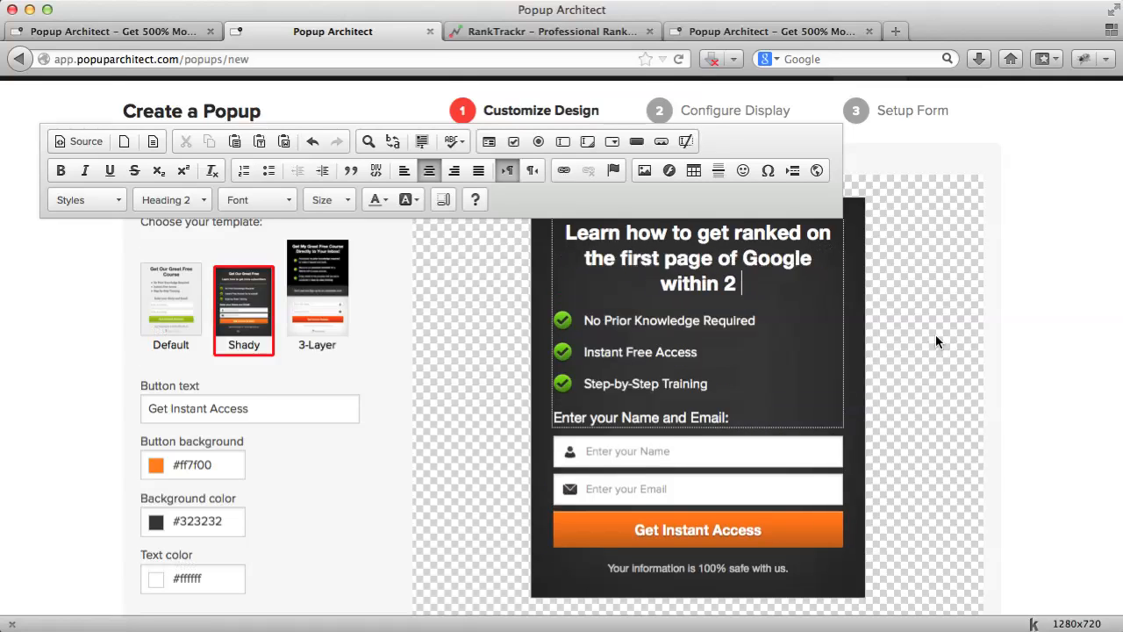
text(weeks)
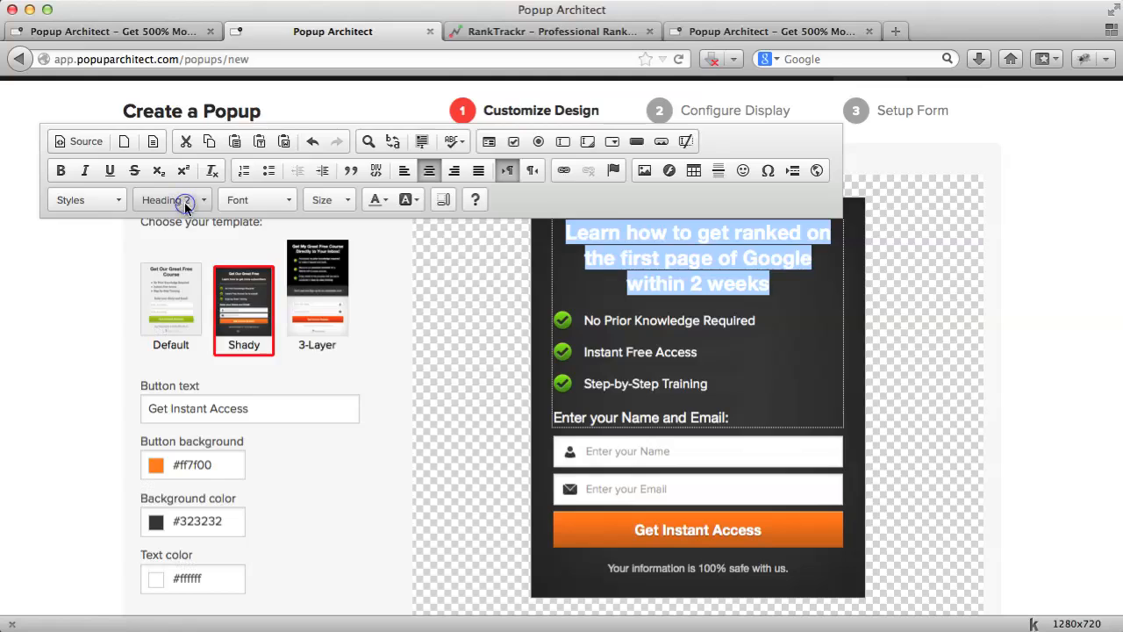
- Apply the smaller Heading 5 format to the headline
click(172, 200)
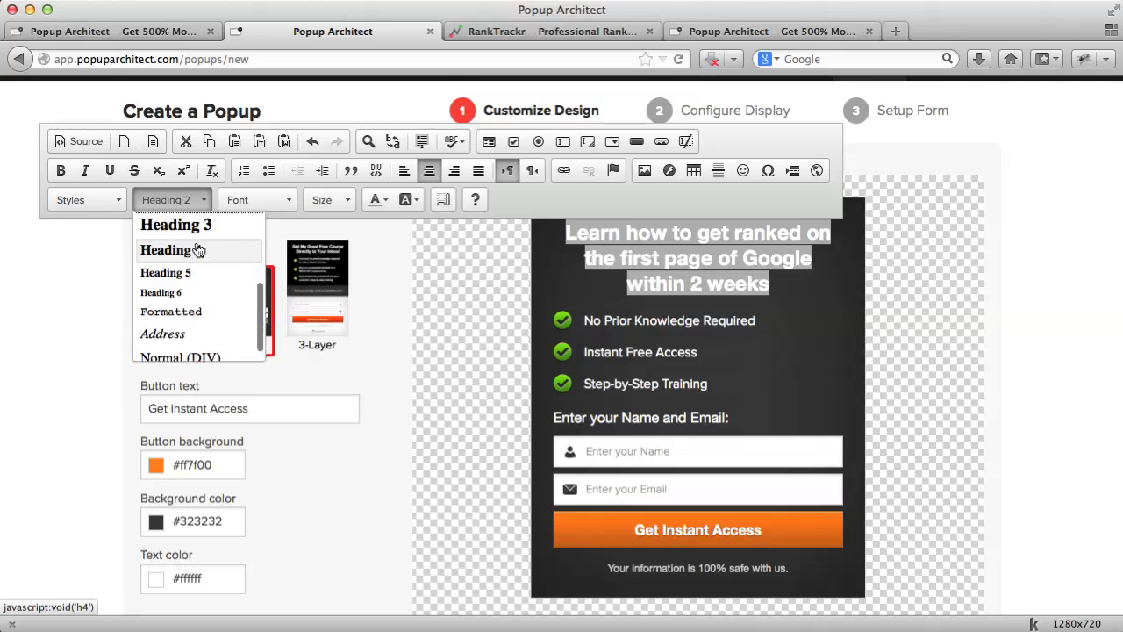
mouse_move(176, 255)
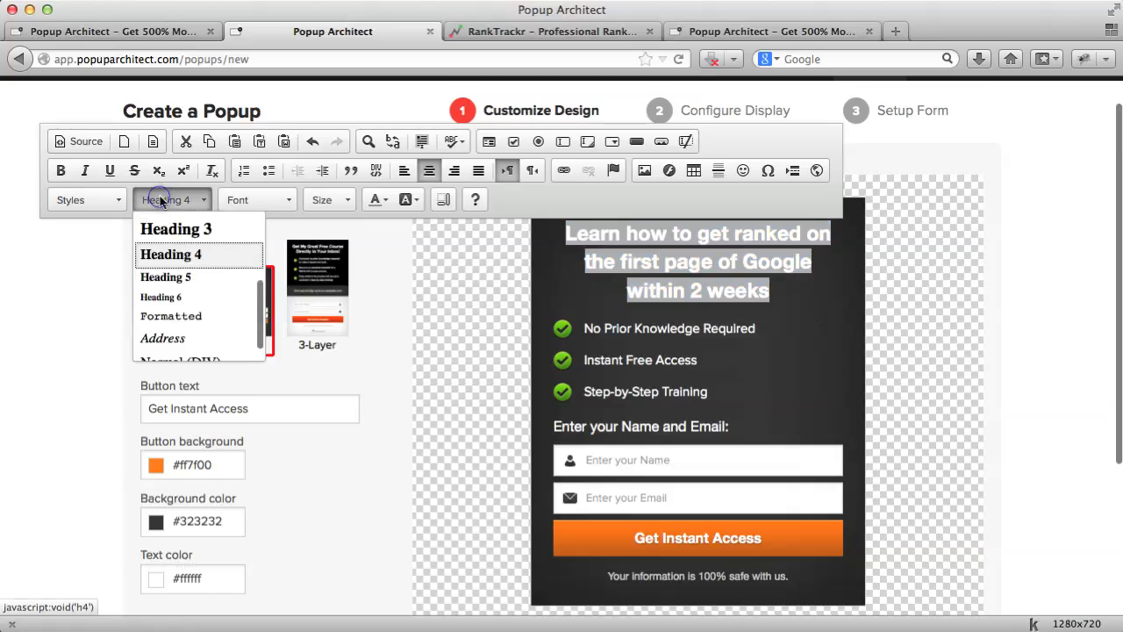
mouse_move(165, 277)
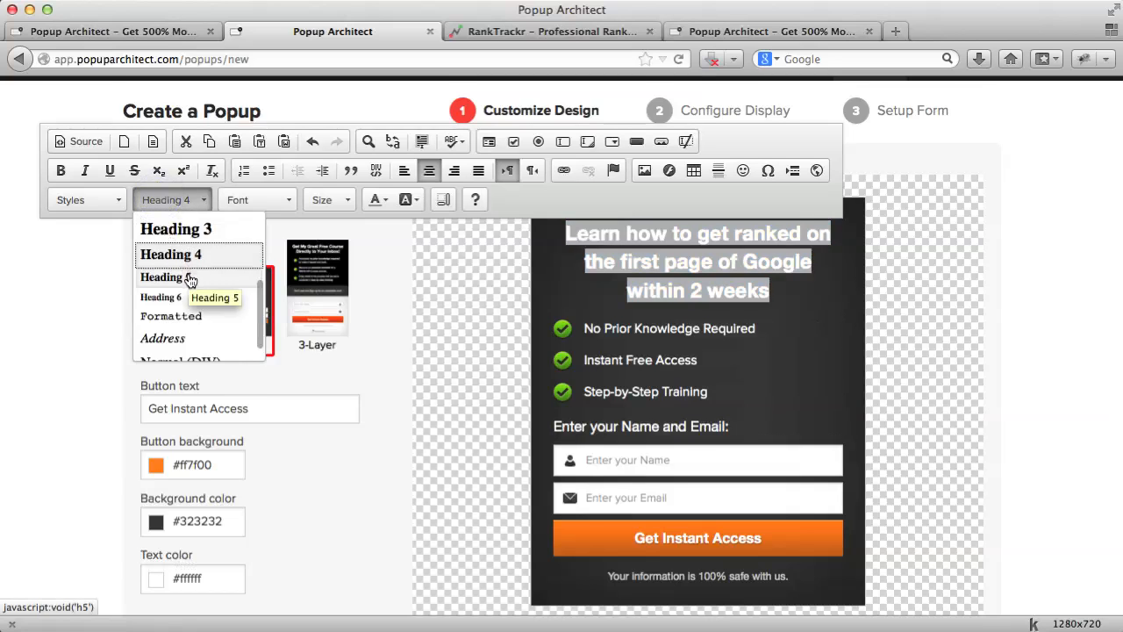
click(170, 277)
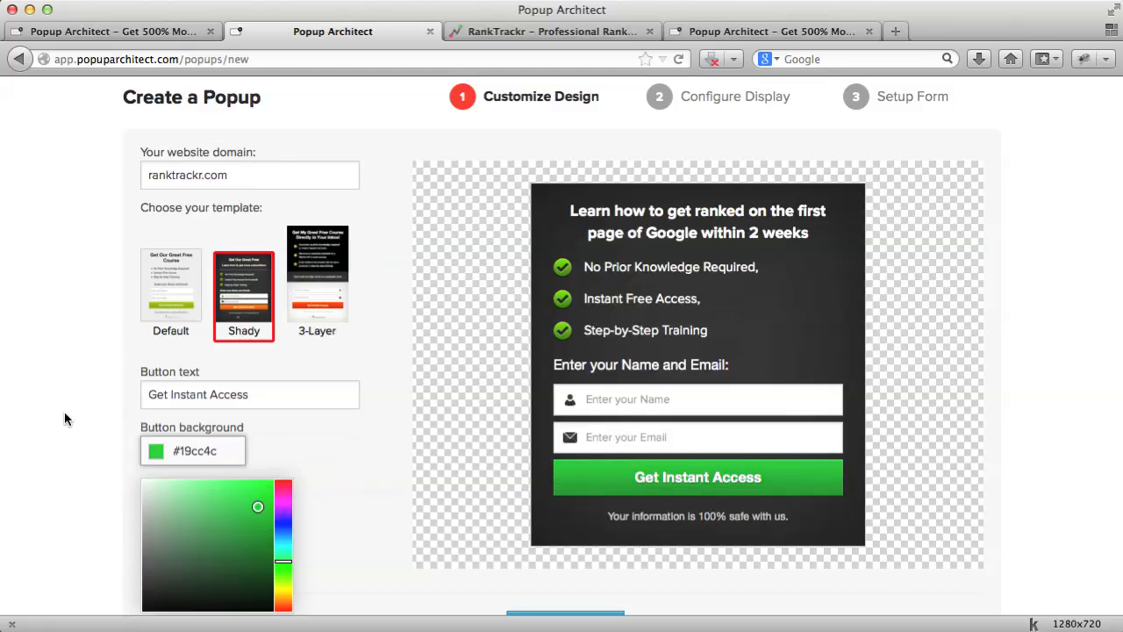
- Finish the design step and continue to the display configuration page
scroll(down, 3)
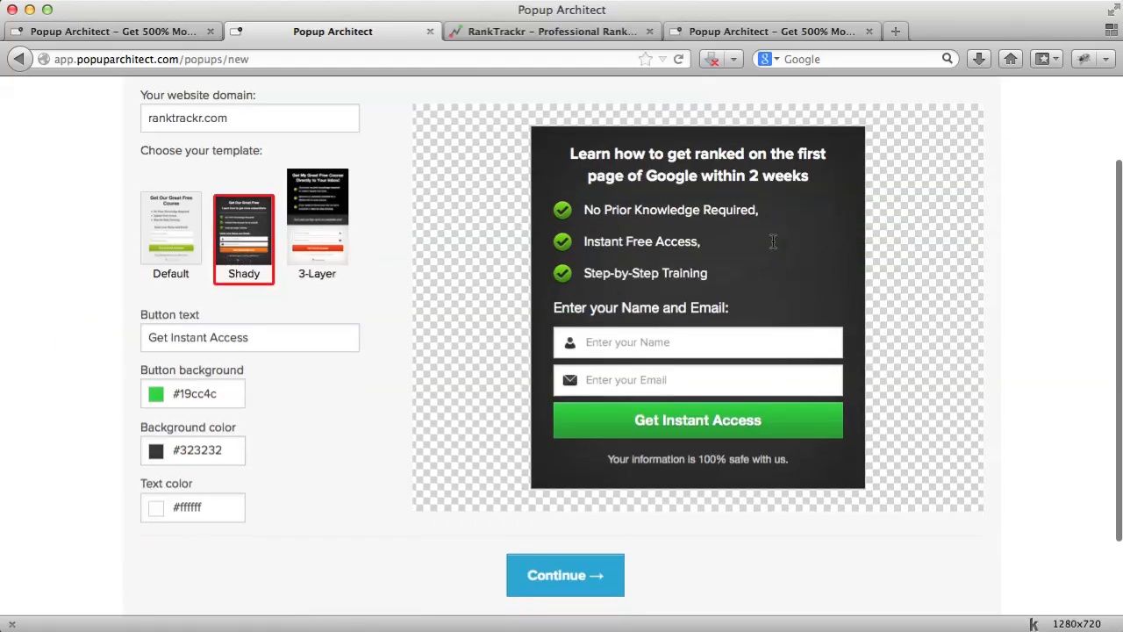
click(565, 576)
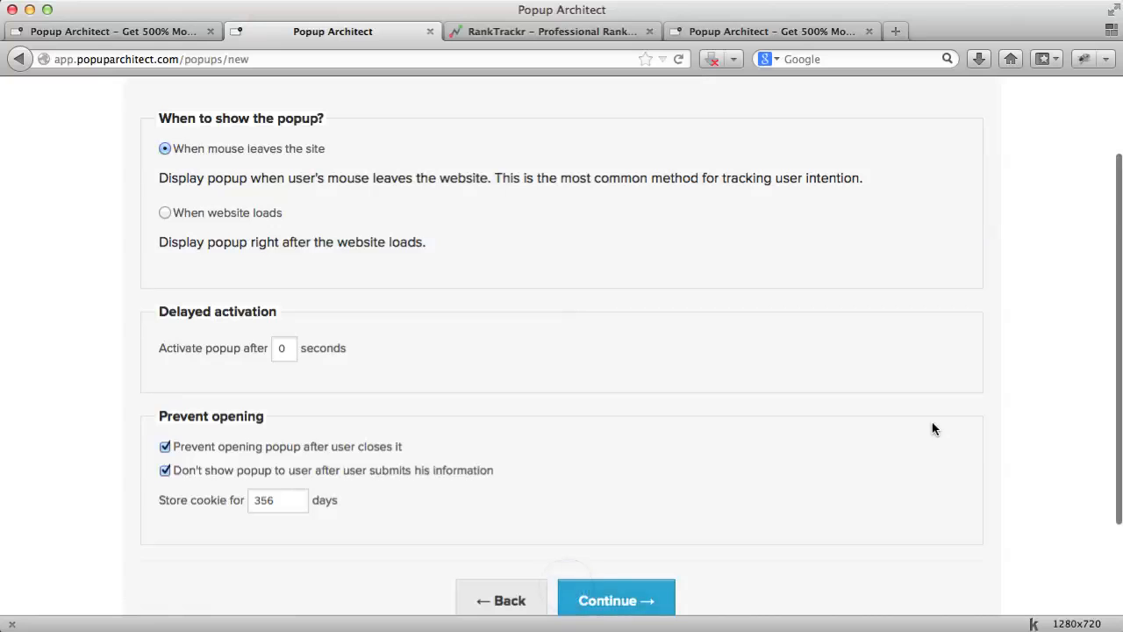
- Set the popup activation delay to 5 seconds and the cookie duration to 20 days
scroll(up, 3)
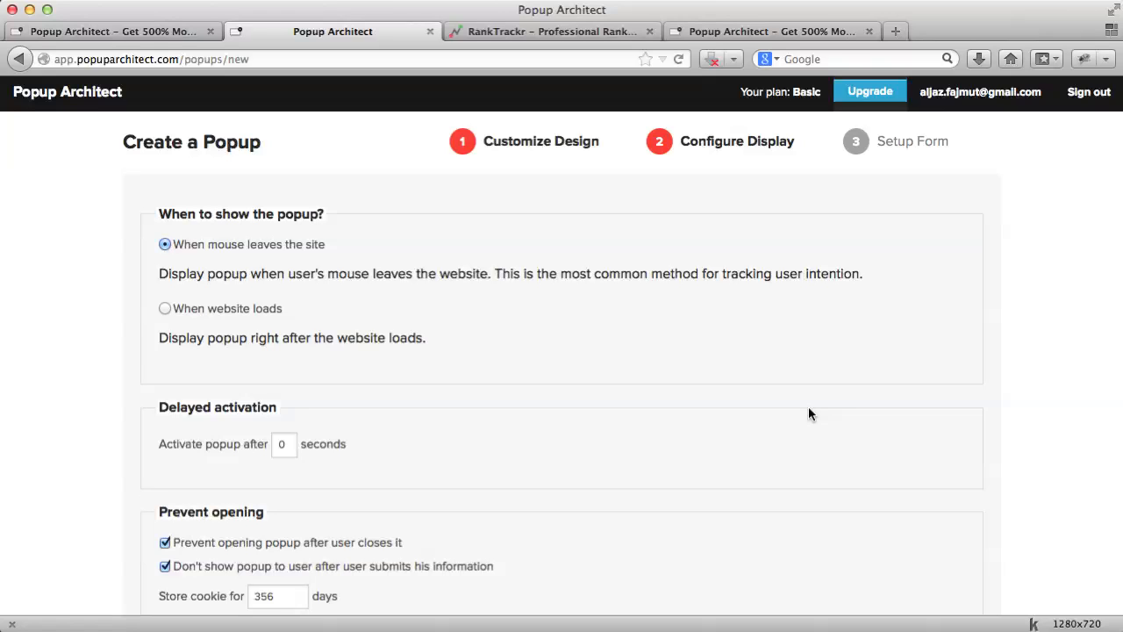
mouse_move(372, 342)
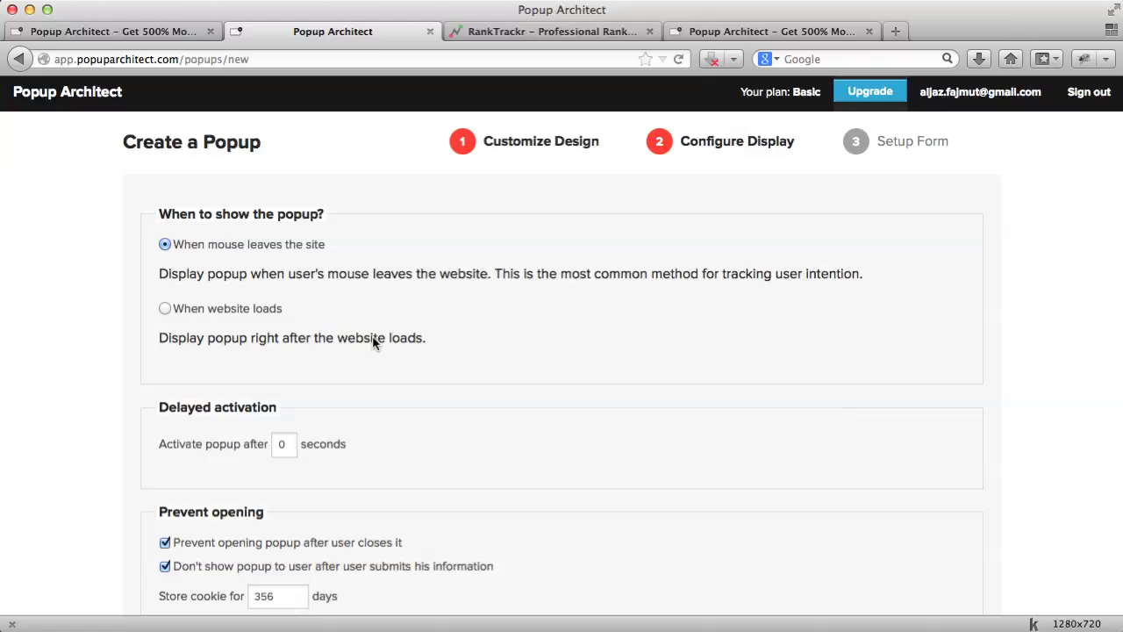
mouse_move(1086, 351)
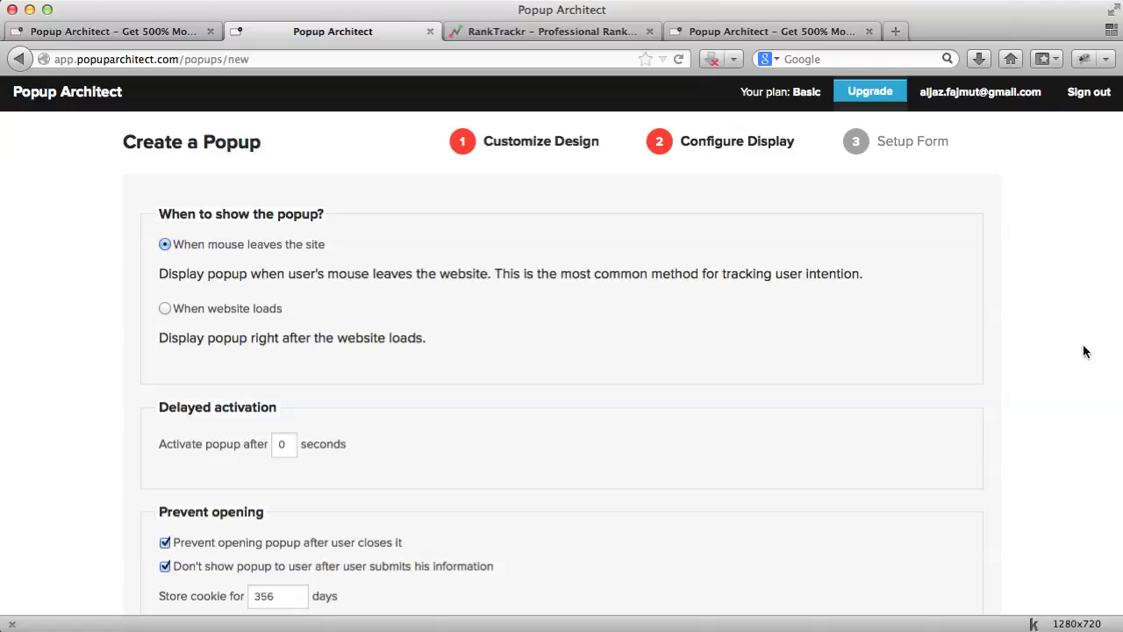
mouse_move(439, 315)
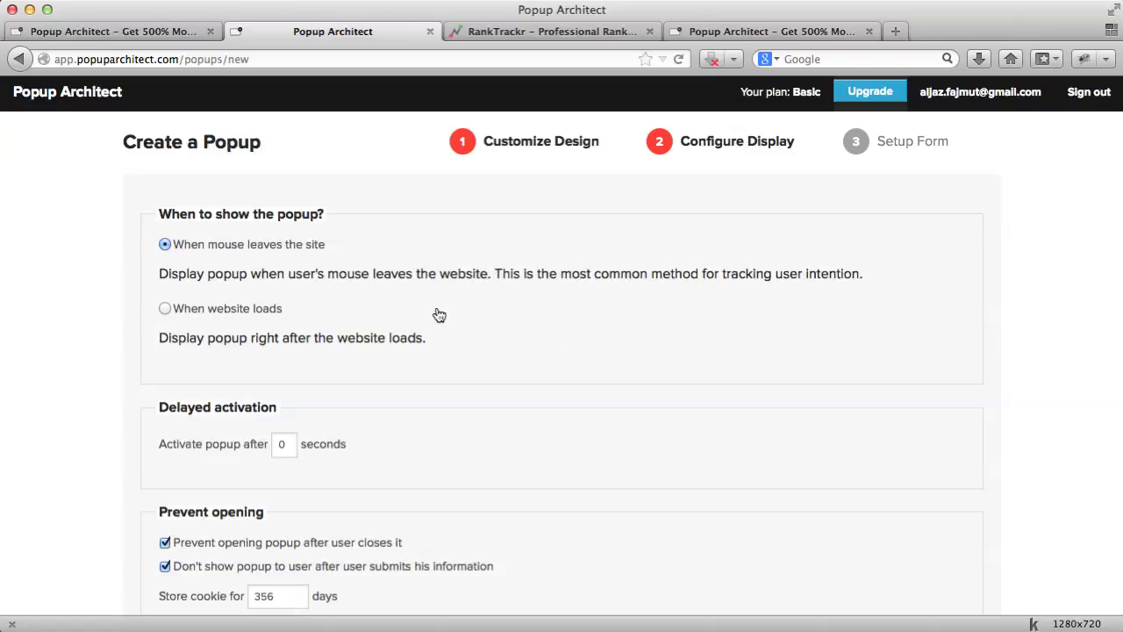
mouse_move(293, 449)
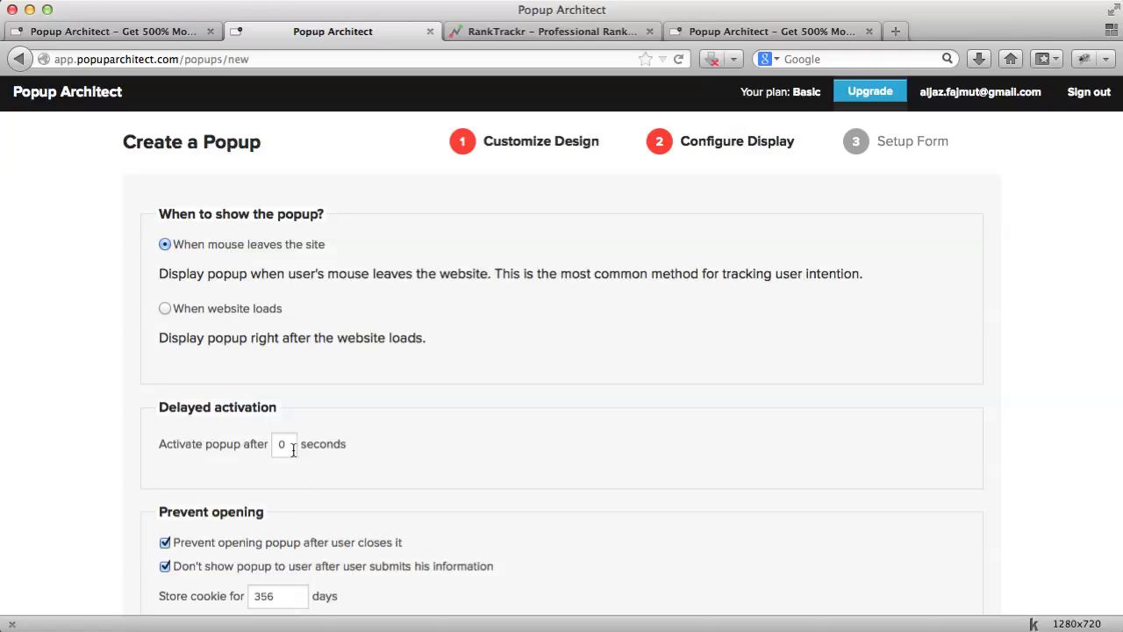
click(285, 443)
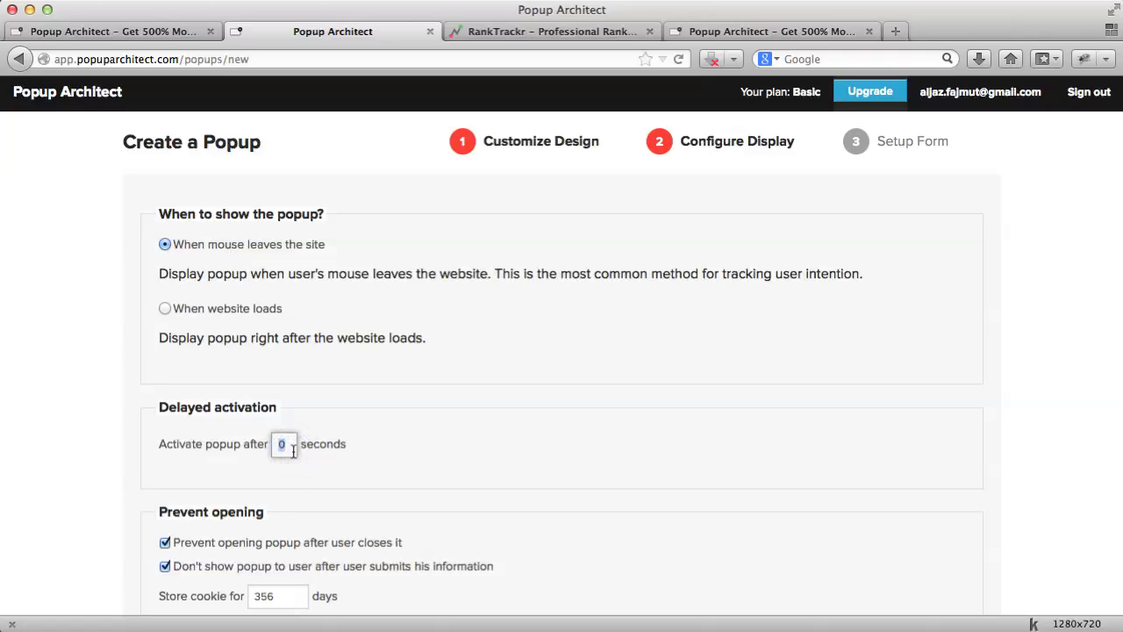
text(5)
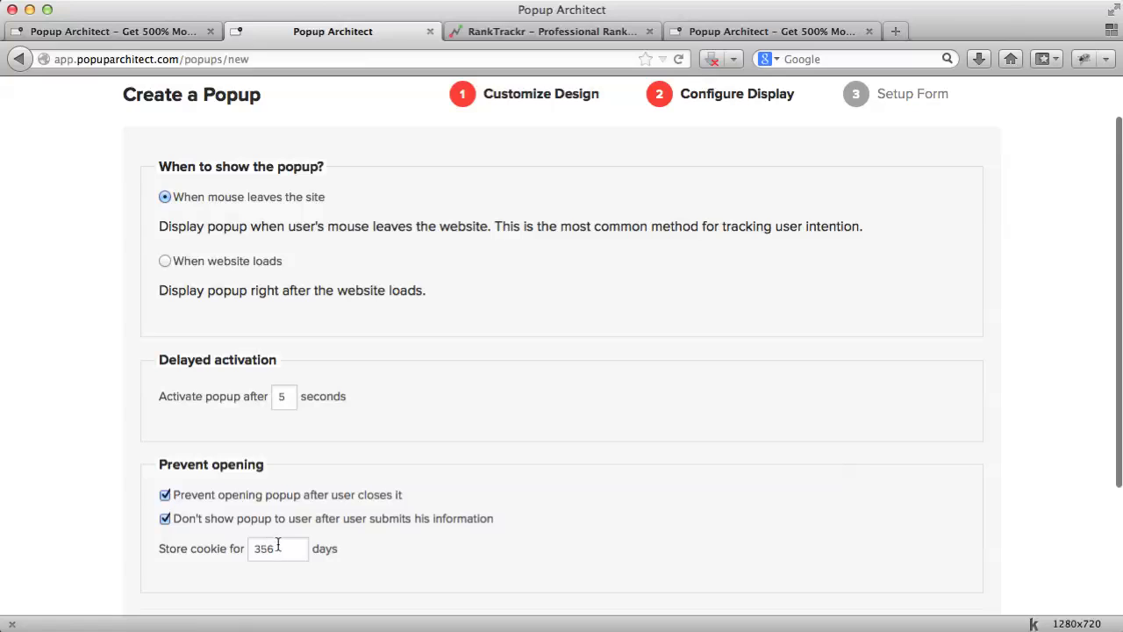
triple_click(277, 547)
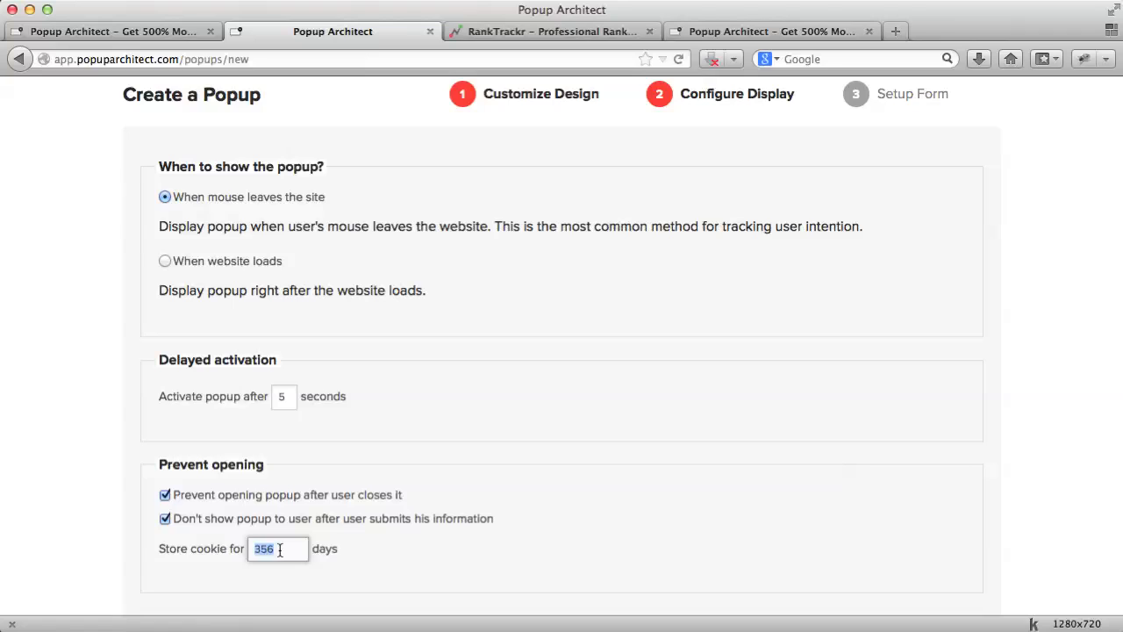
text(20)
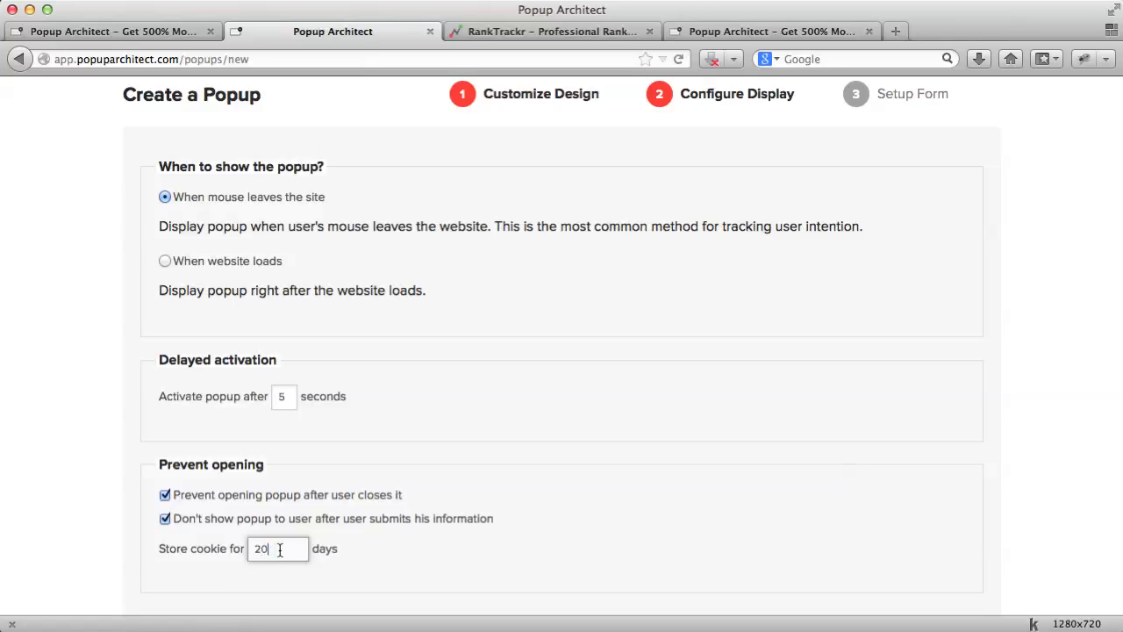
mouse_move(119, 562)
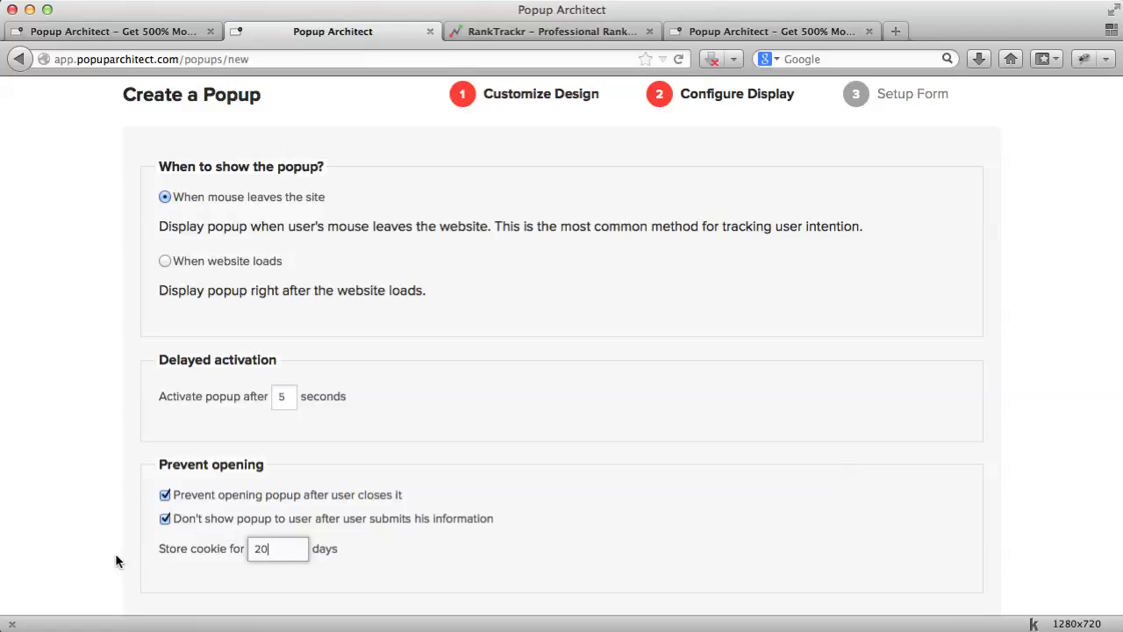
mouse_move(186, 560)
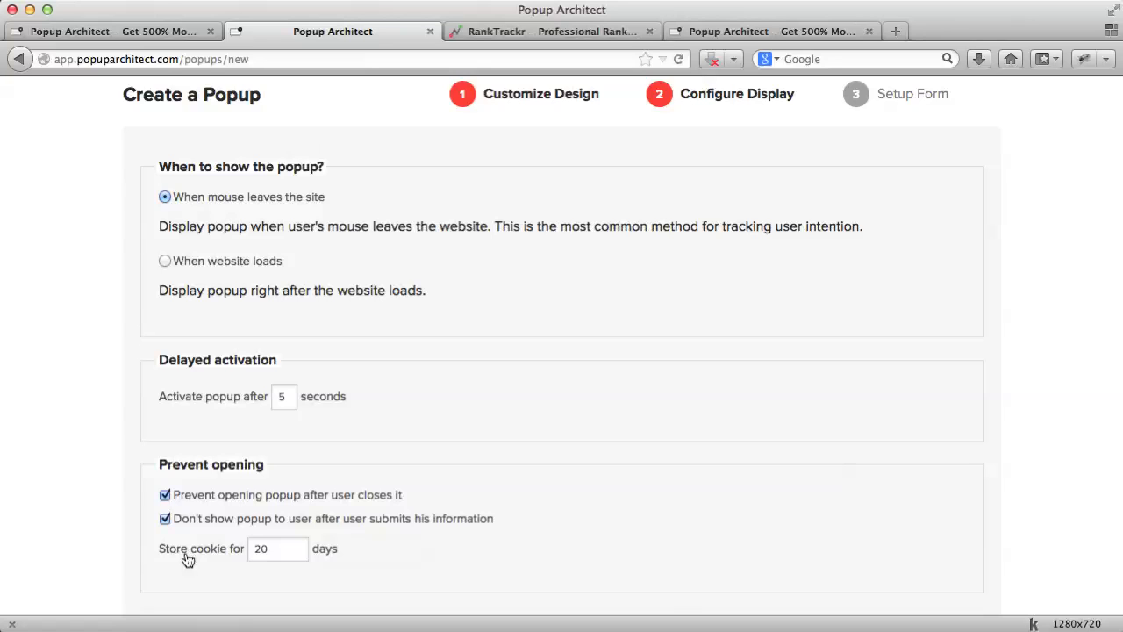
- Review the remaining display settings and continue to the form setup step
scroll(down, 3)
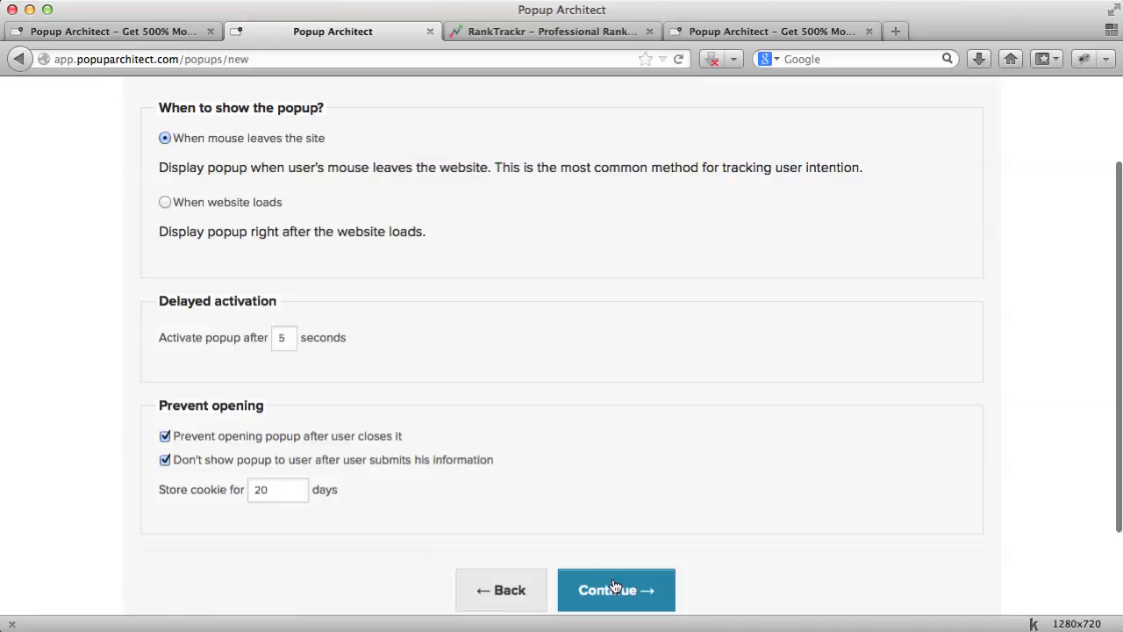
scroll(up, 3)
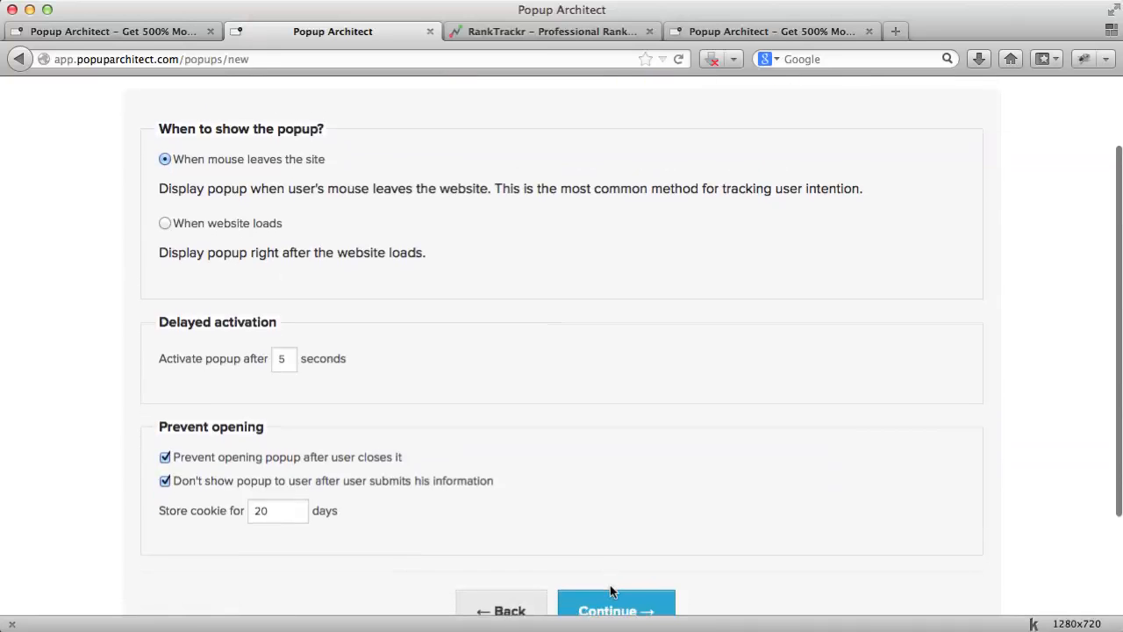
click(616, 605)
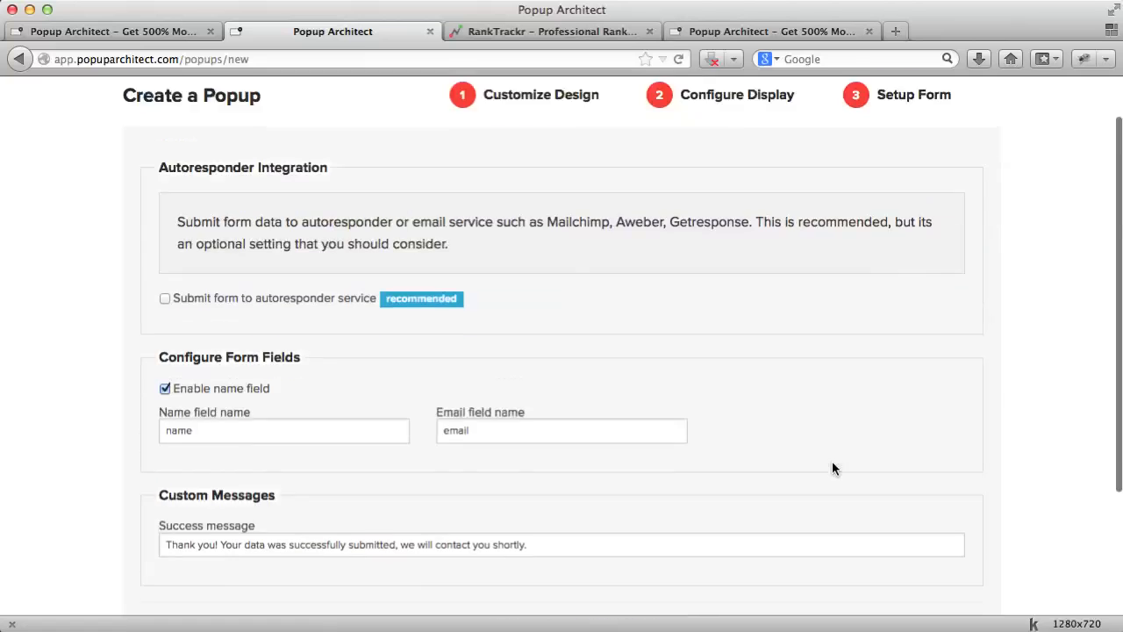
- Review the Setup Form options before creating the popup
scroll(up, 3)
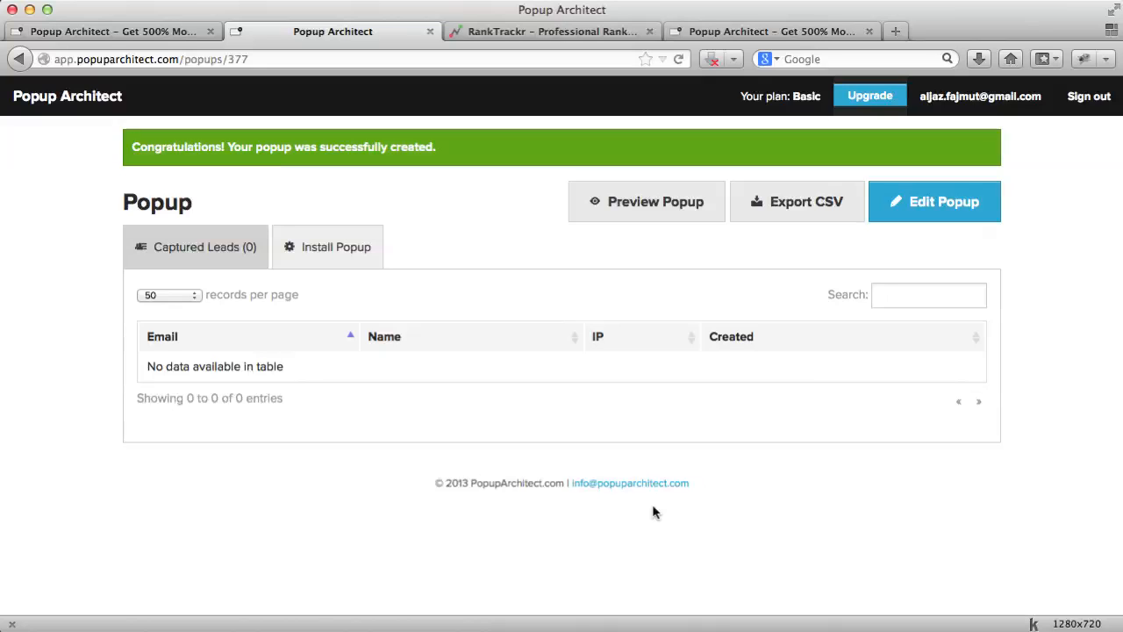
mouse_move(666, 277)
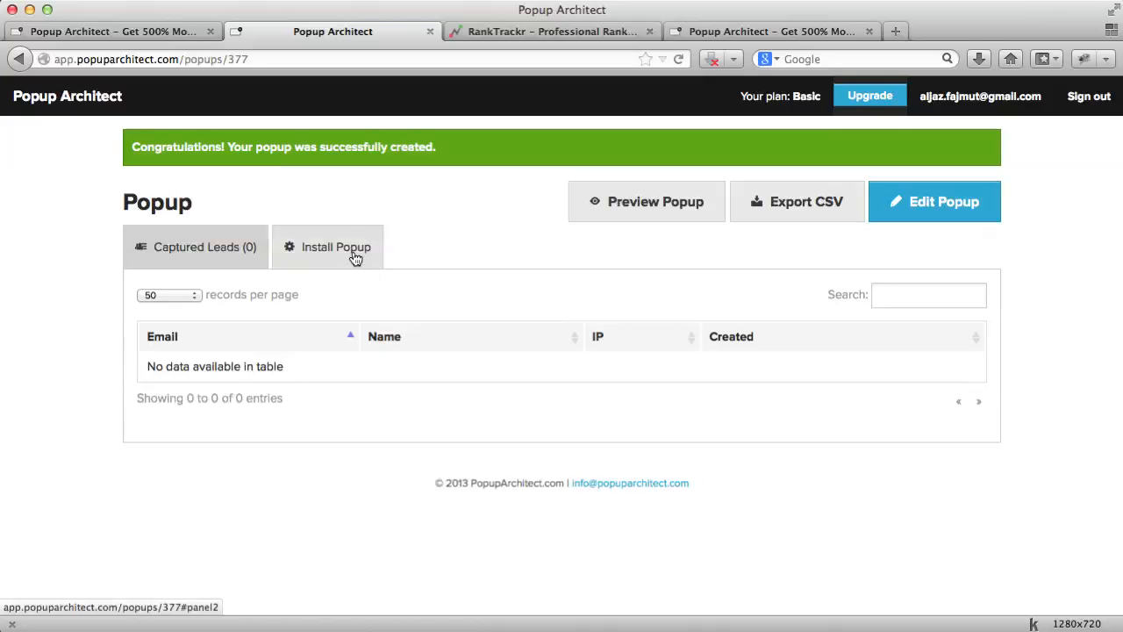
- Show the Install Popup section with the embed code for the website footer
click(335, 246)
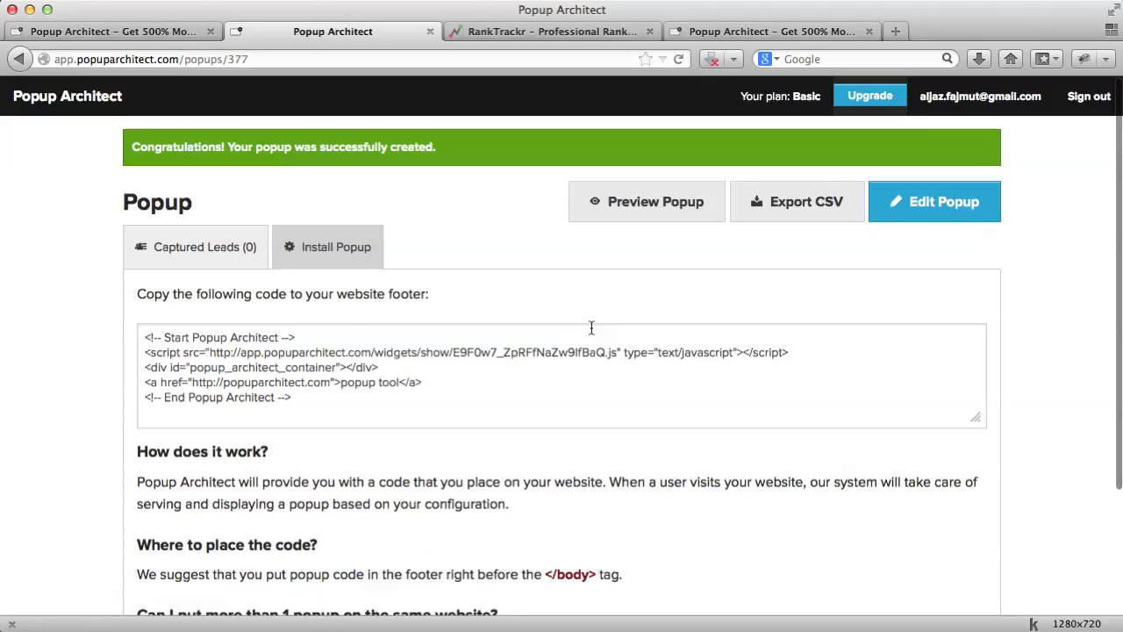
scroll(down, 3)
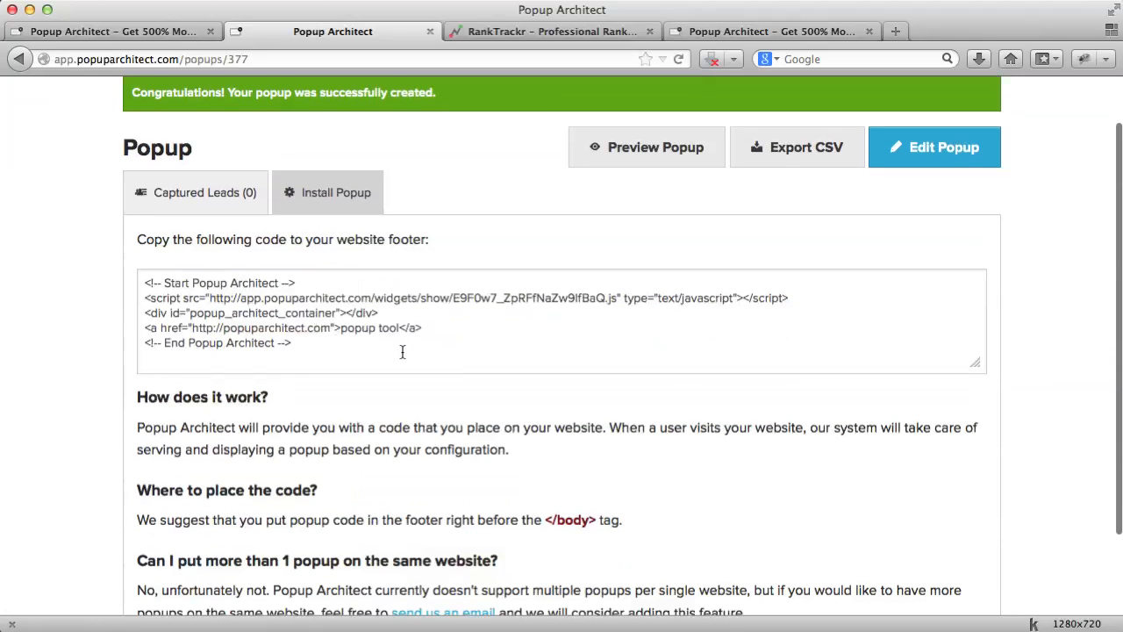
mouse_move(379, 348)
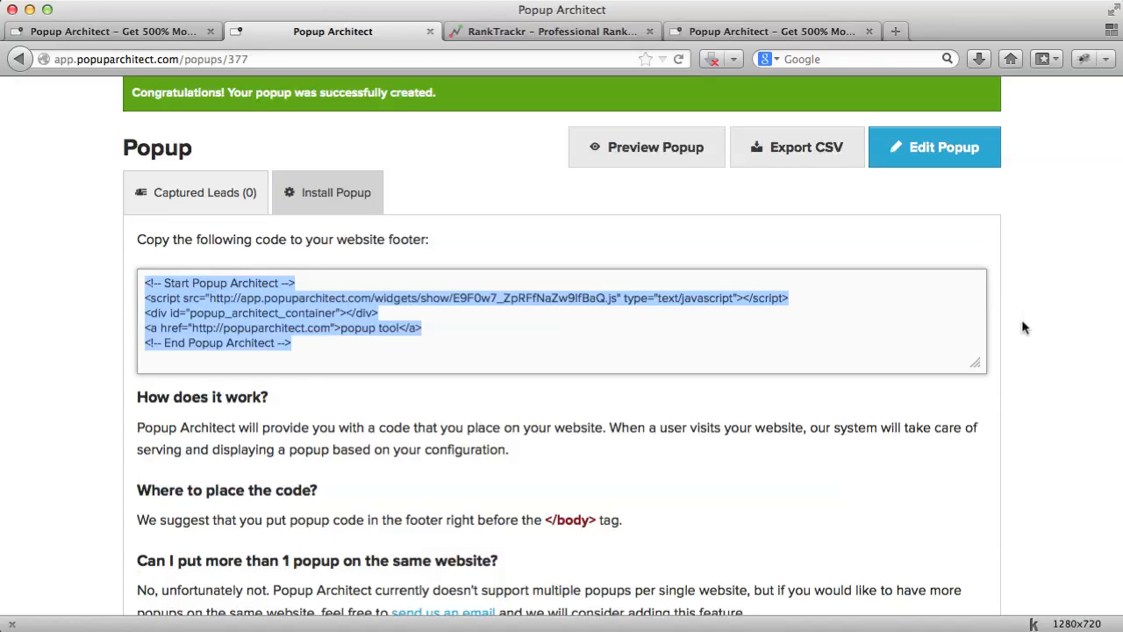
mouse_move(365, 345)
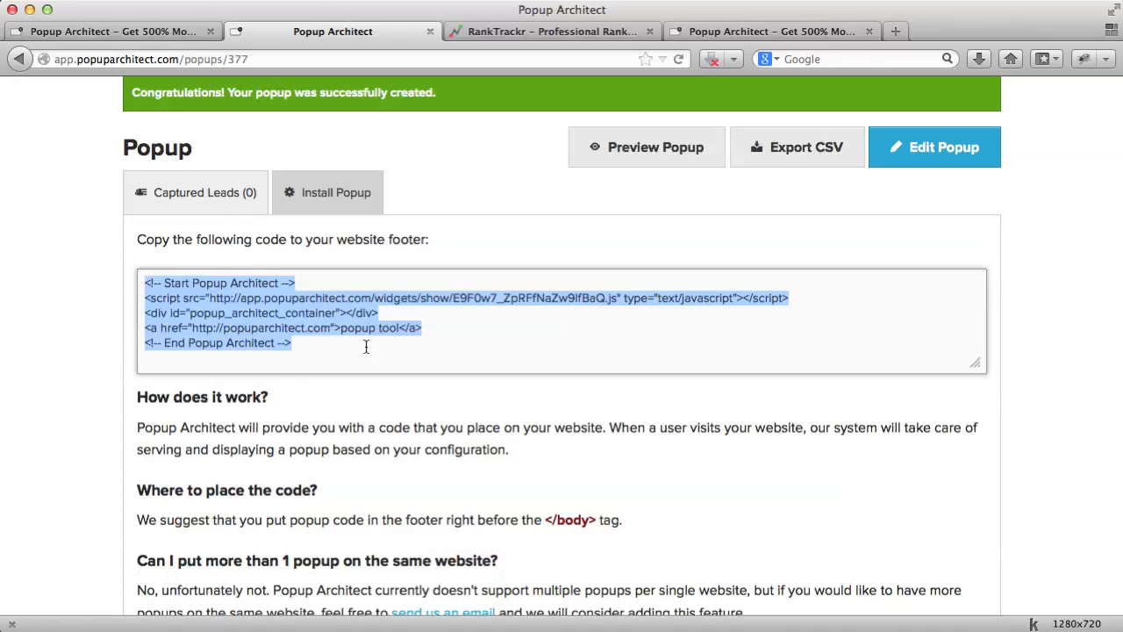
mouse_move(365, 348)
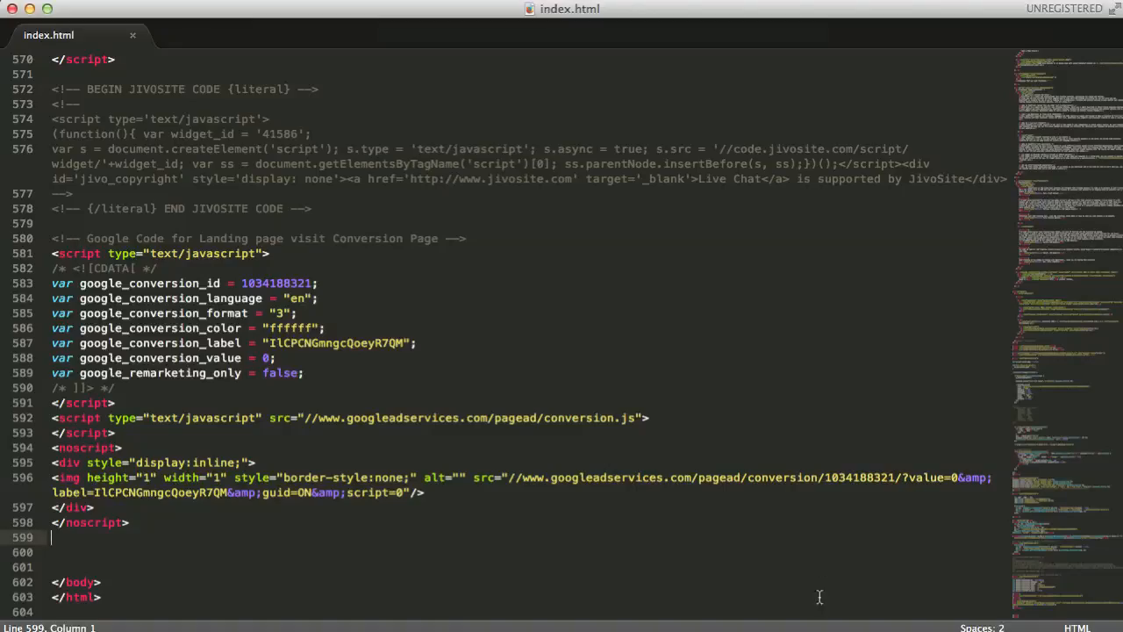
- Move to the line before </body> in index.html to place the popup code
scroll(up, 3)
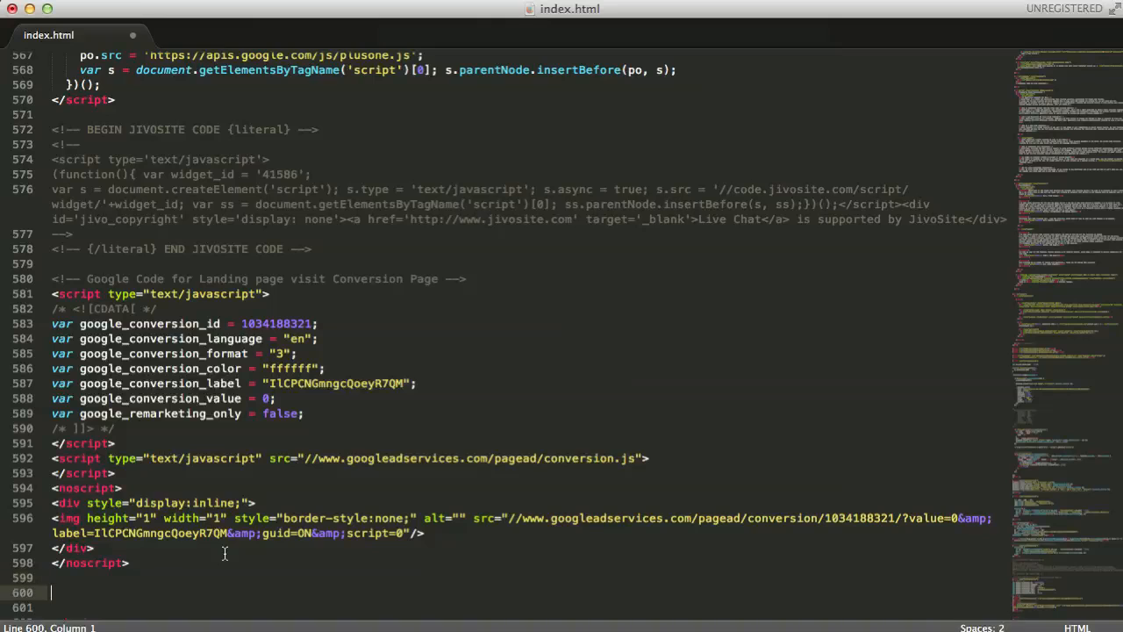
scroll(down, 3)
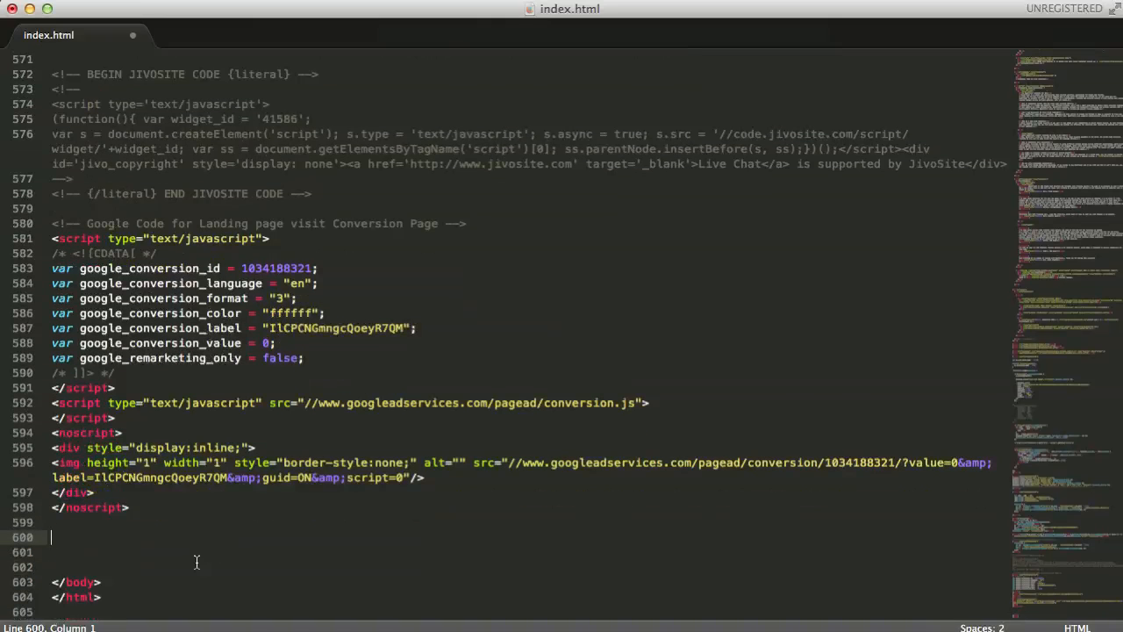
key(Down)
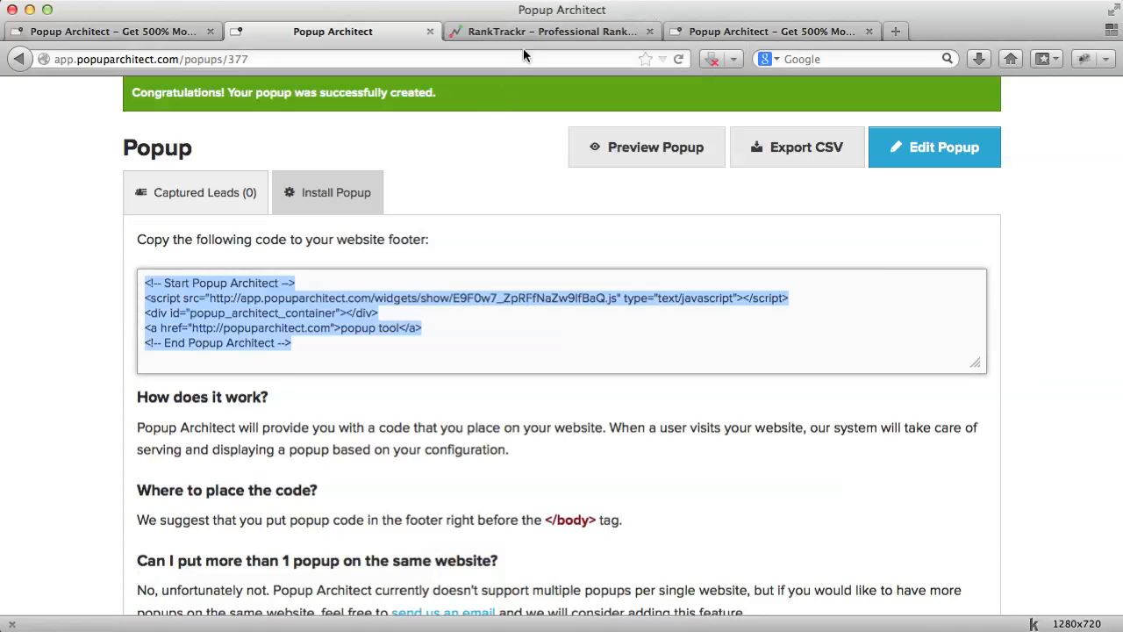
- Load the ranktrackr.com homepage and trigger the newly installed email popup
click(551, 32)
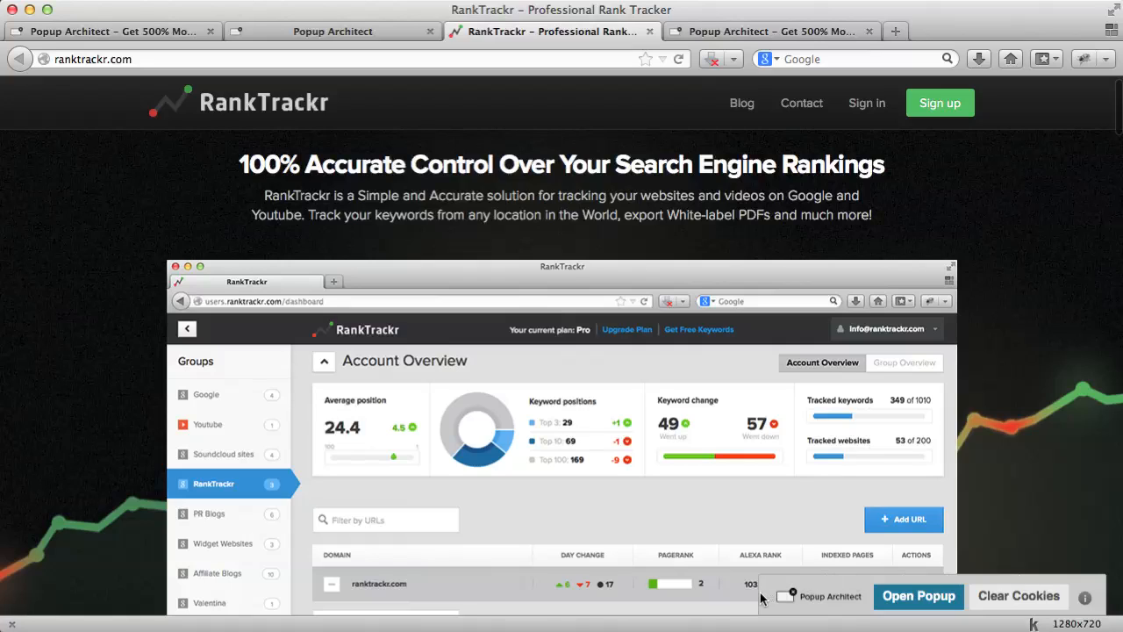
mouse_move(1095, 610)
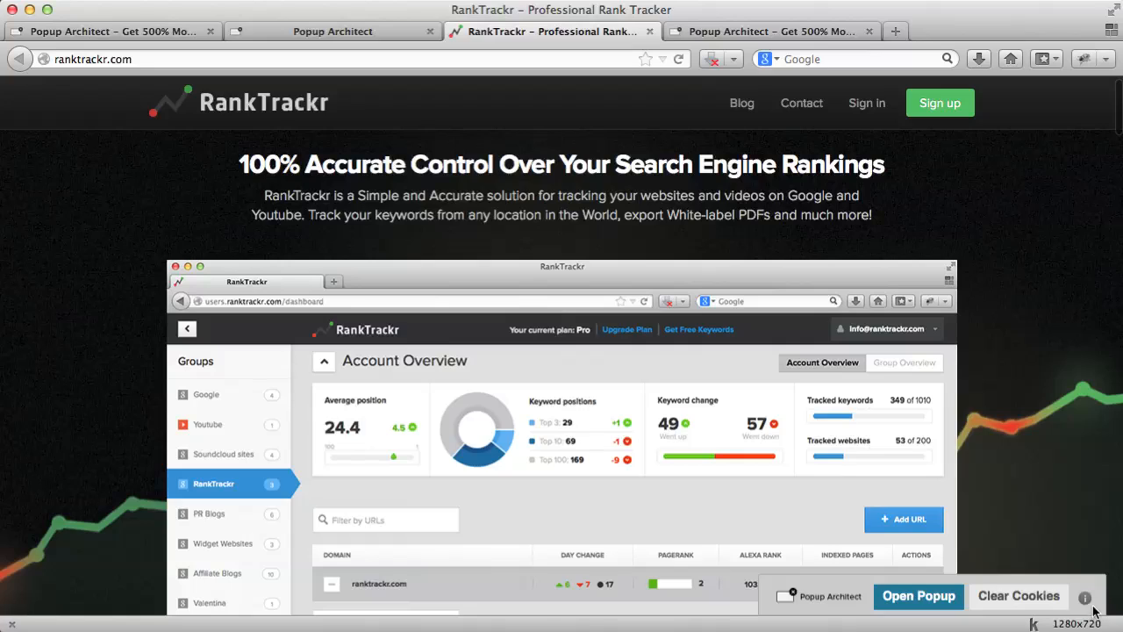
mouse_move(833, 582)
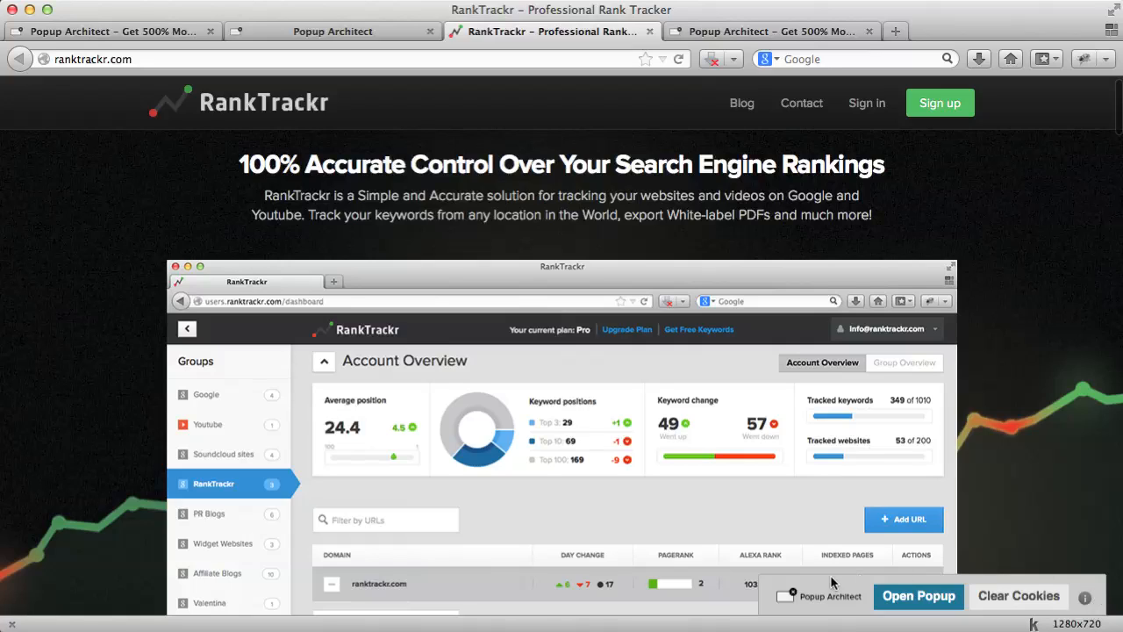
mouse_move(751, 561)
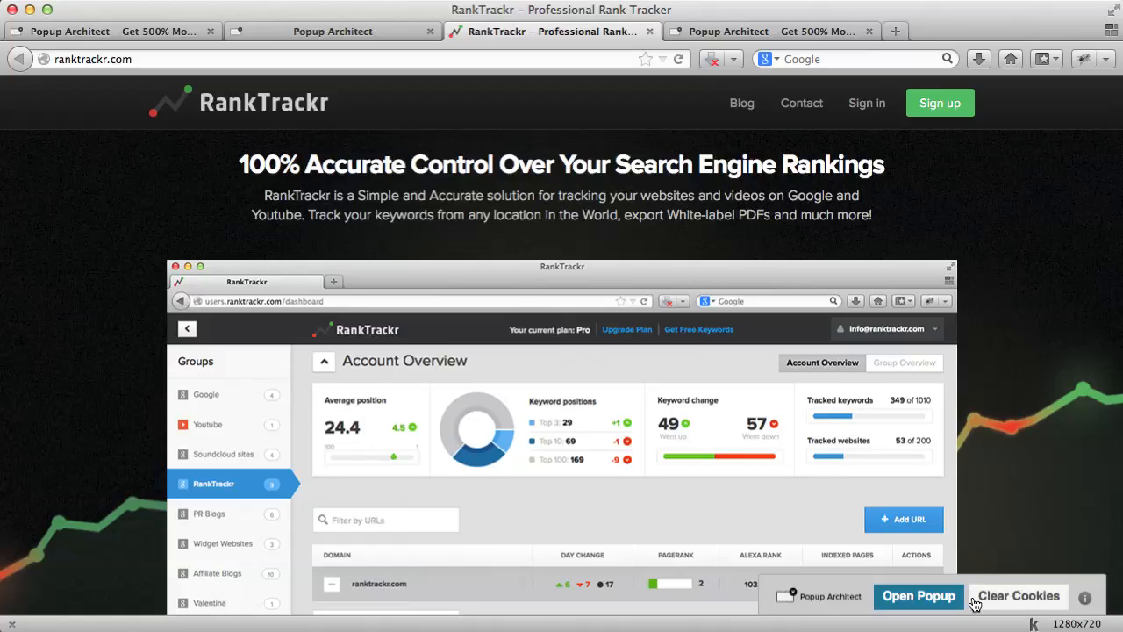
mouse_move(342, 402)
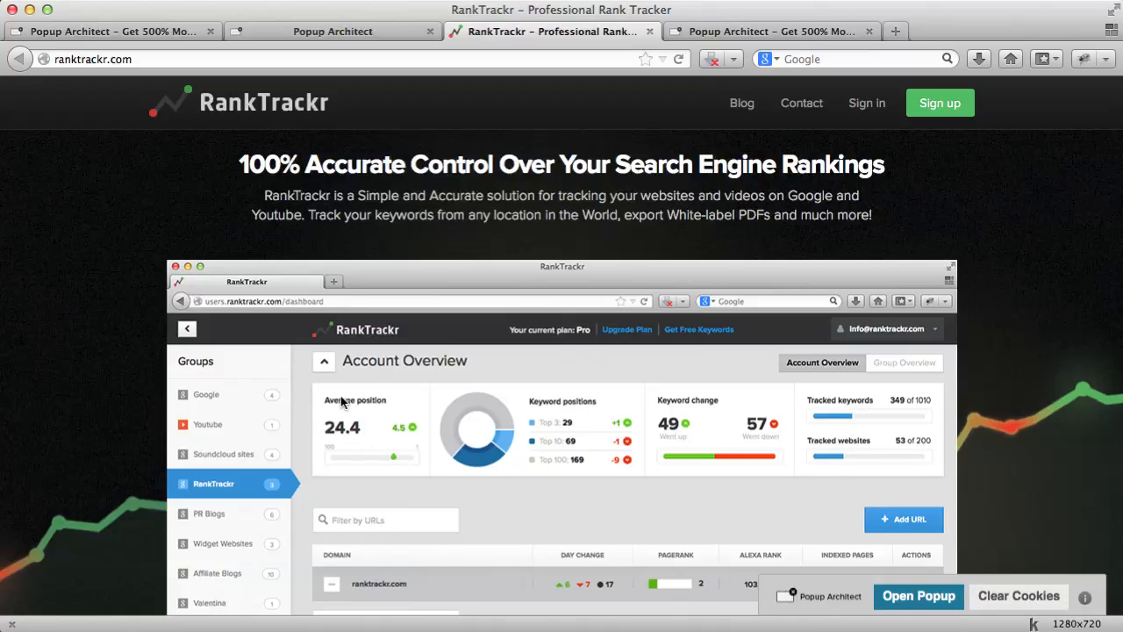
mouse_move(630, 360)
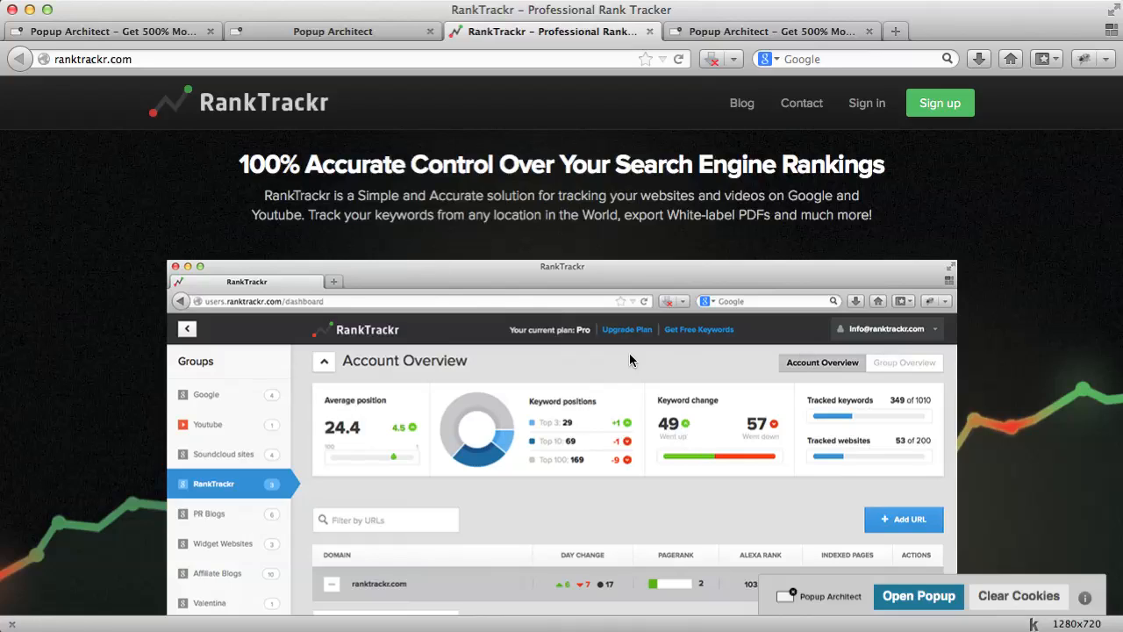
mouse_move(814, 344)
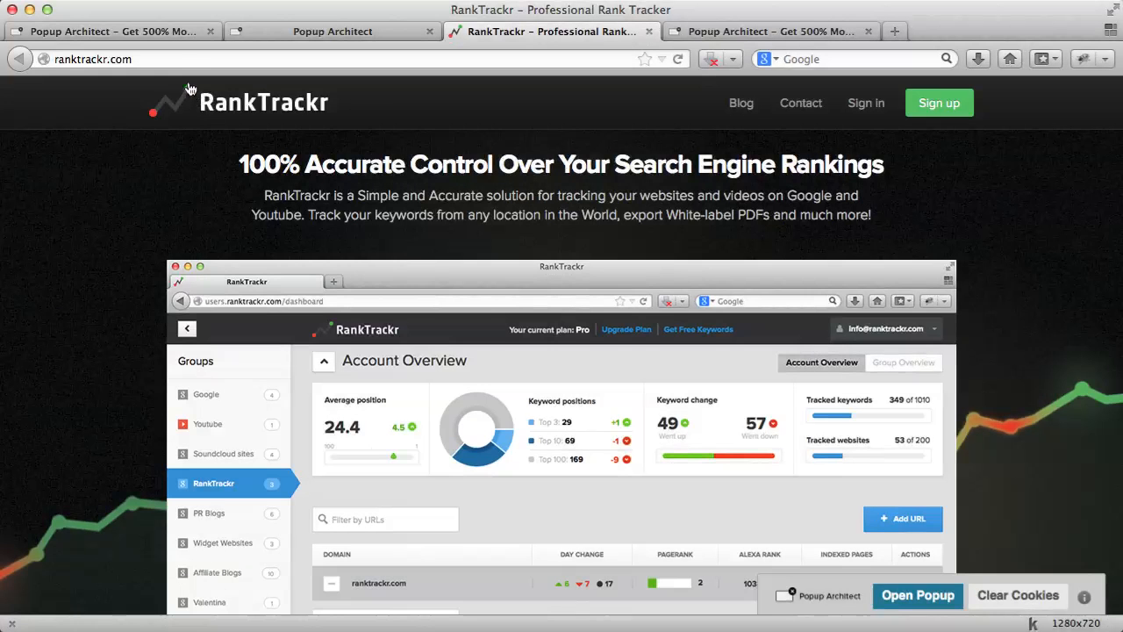
click(918, 595)
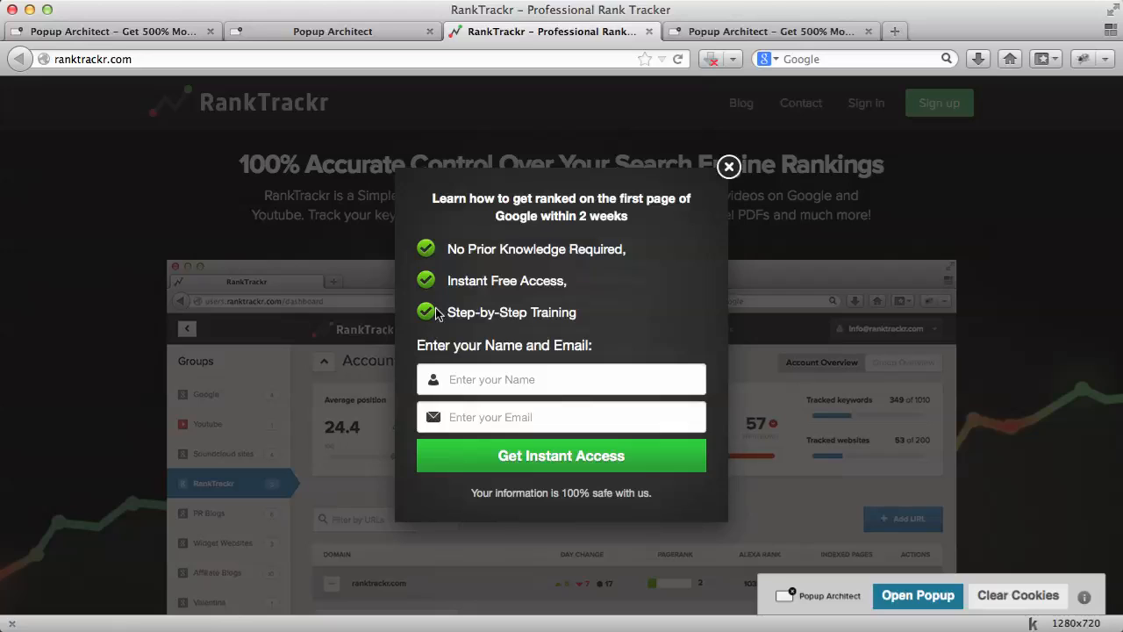
- Test empty-form validation, then submit a lead named 'Aljaz' and return to Popup Architect
click(562, 379)
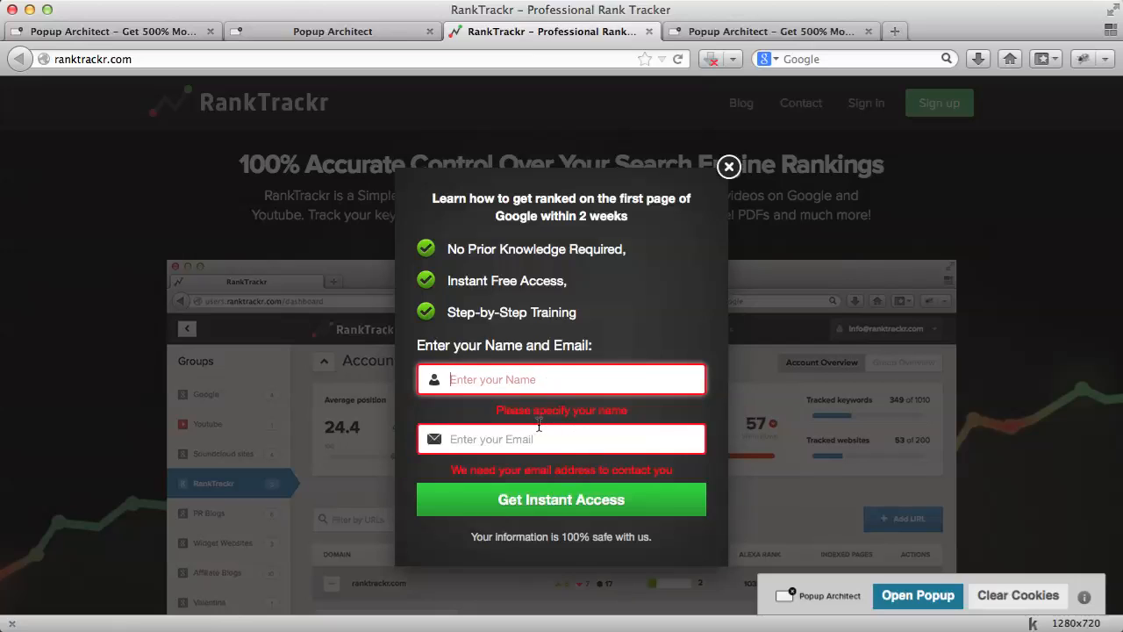
mouse_move(597, 402)
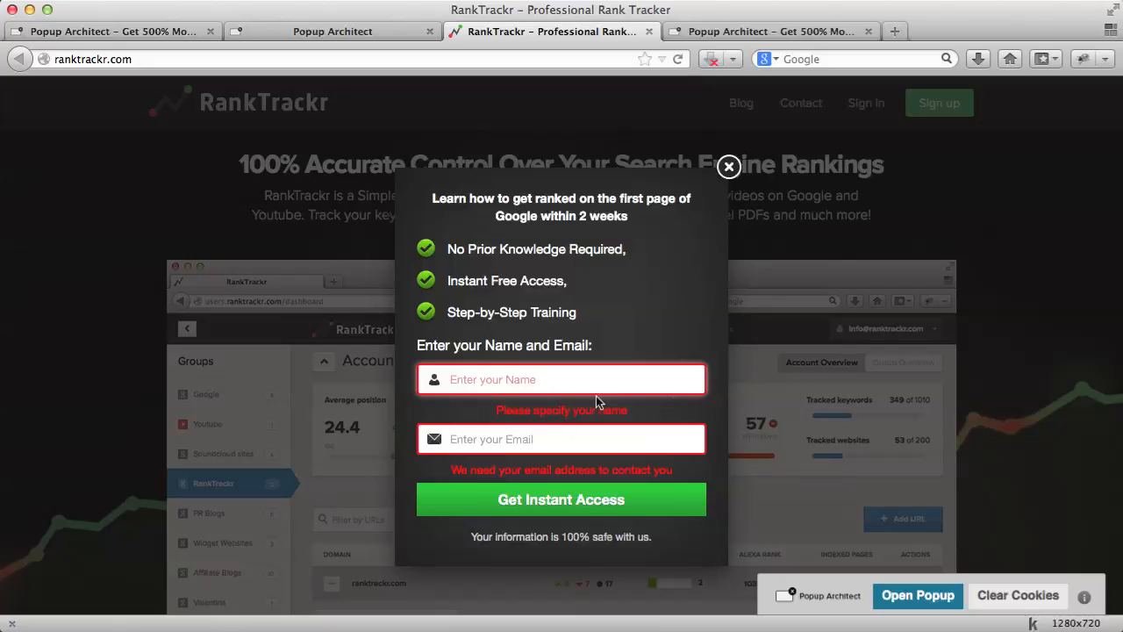
mouse_move(516, 418)
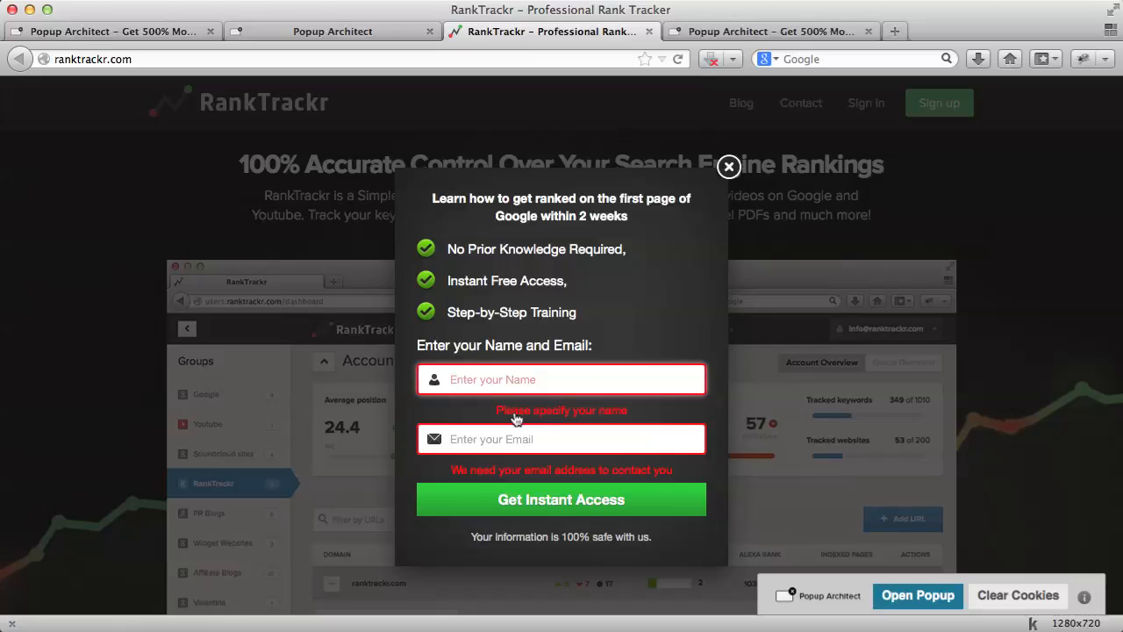
text(Aljaz)
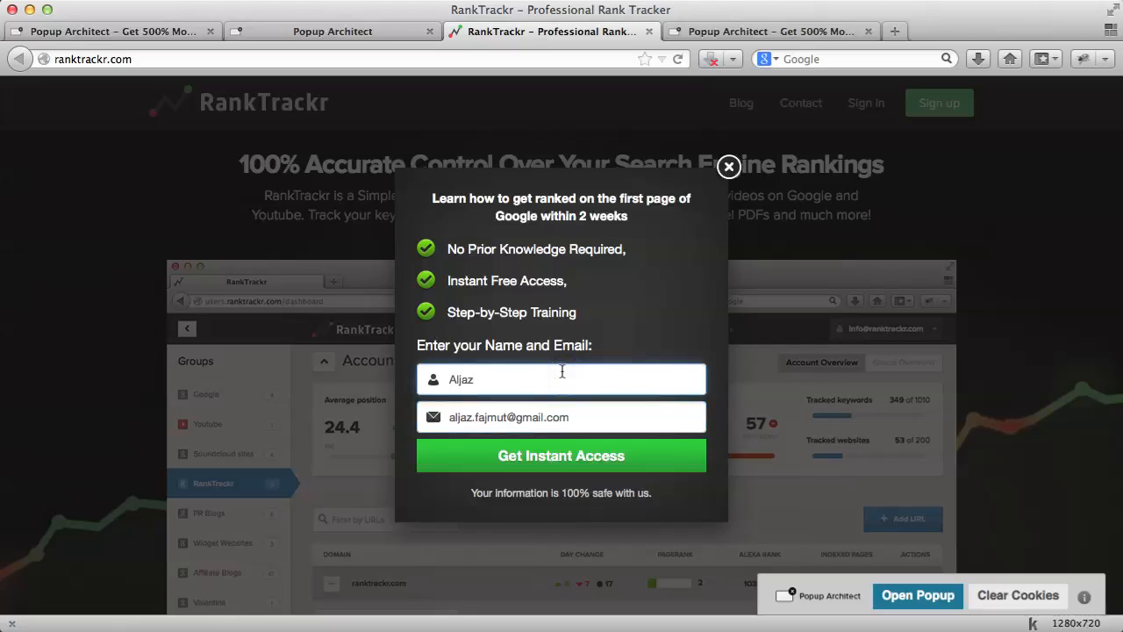
mouse_move(572, 467)
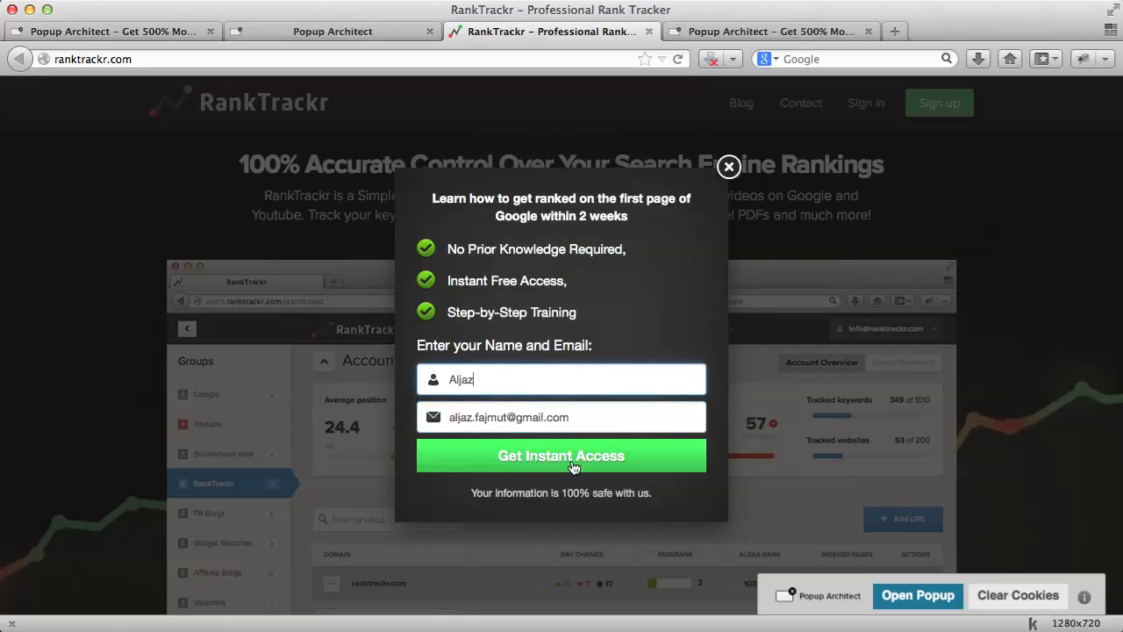
click(561, 456)
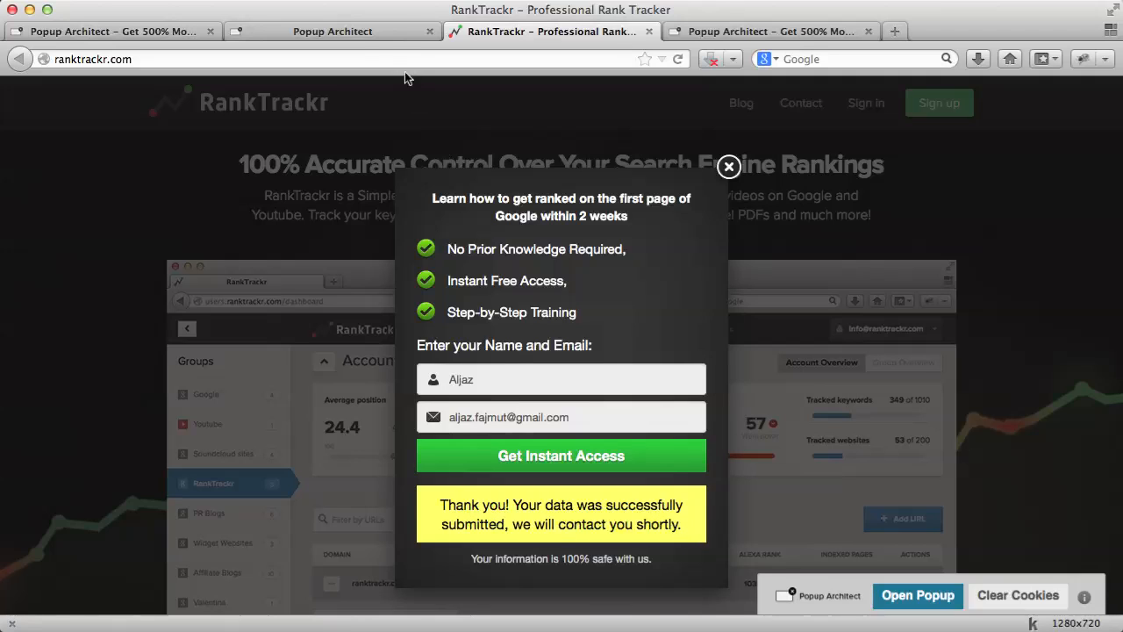
click(333, 32)
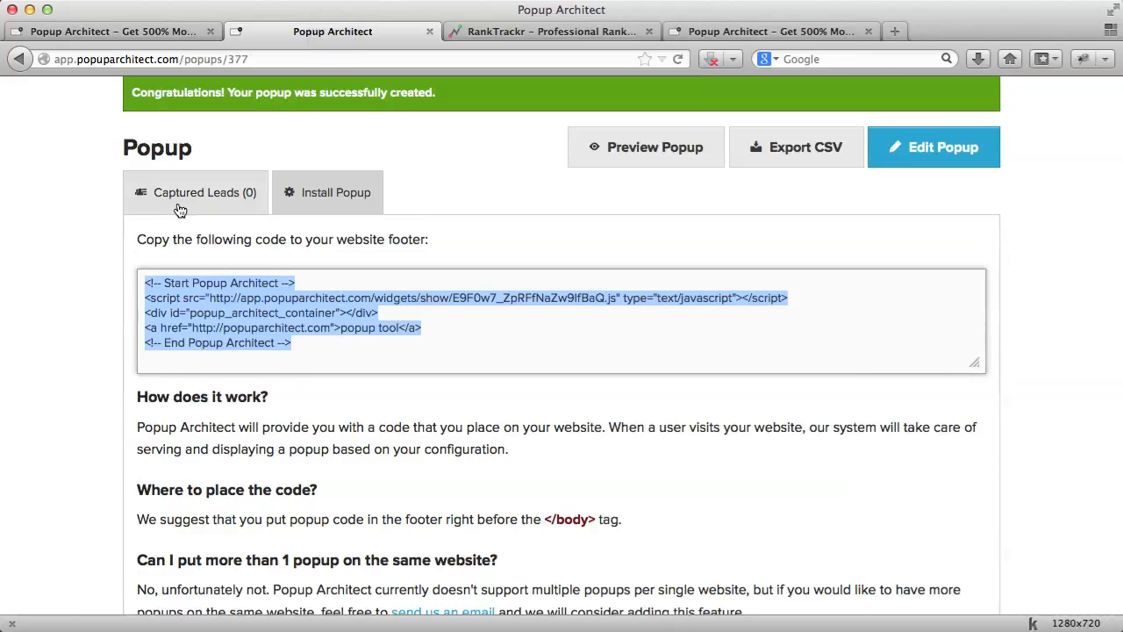
- Show the Captured Leads list with the new ranktrackr.com test submission
click(195, 192)
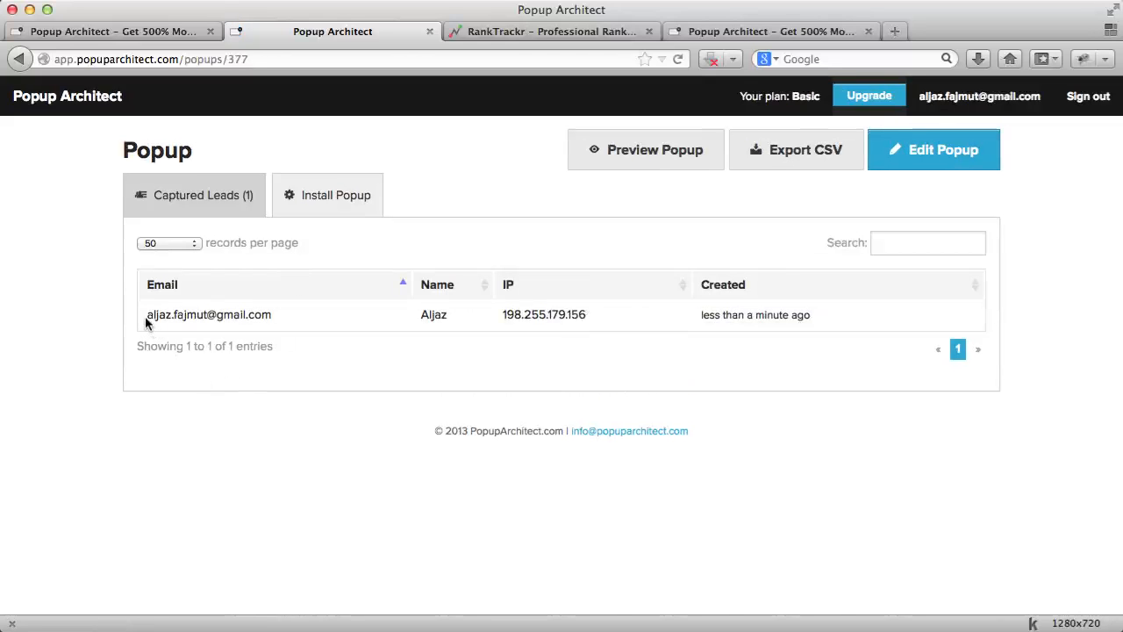
mouse_move(607, 328)
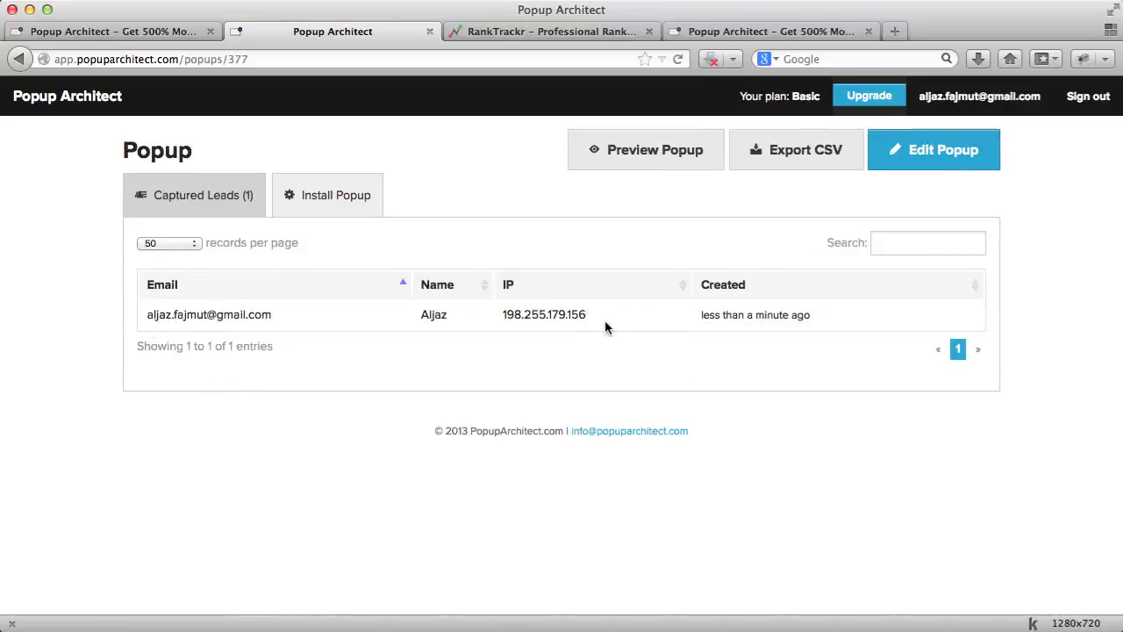
mouse_move(136, 312)
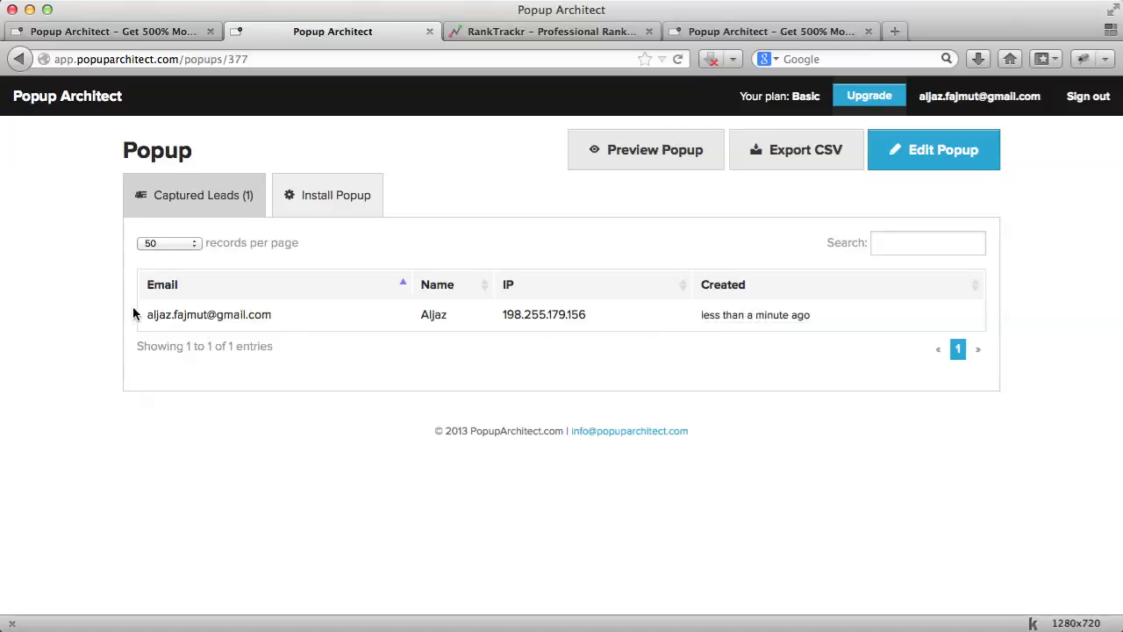
mouse_move(770, 267)
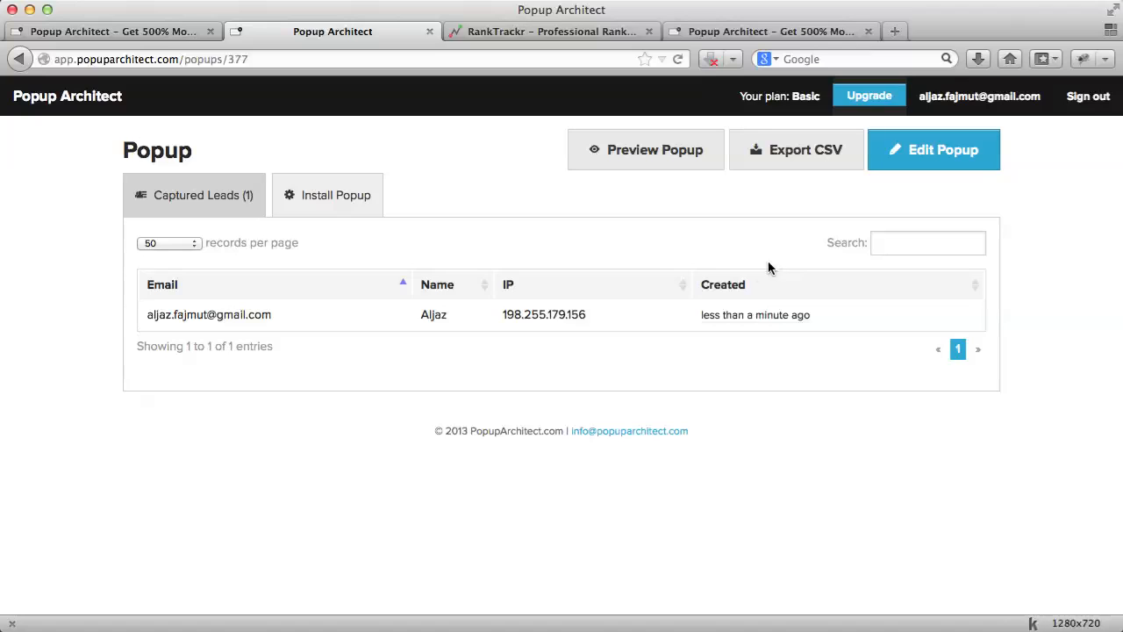
mouse_move(863, 186)
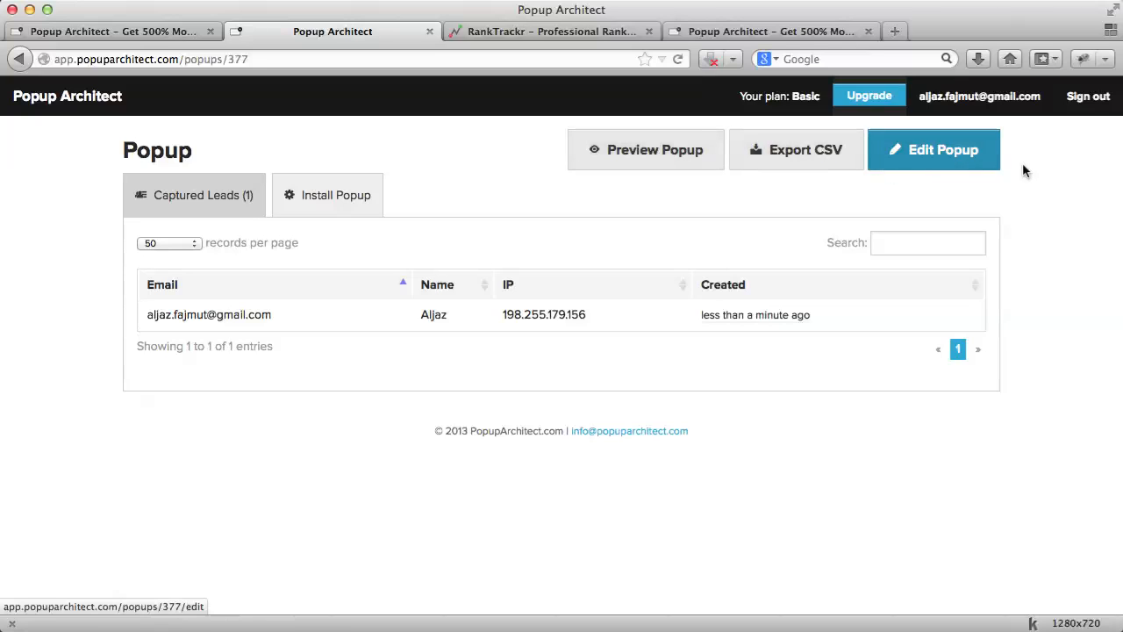
mouse_move(654, 150)
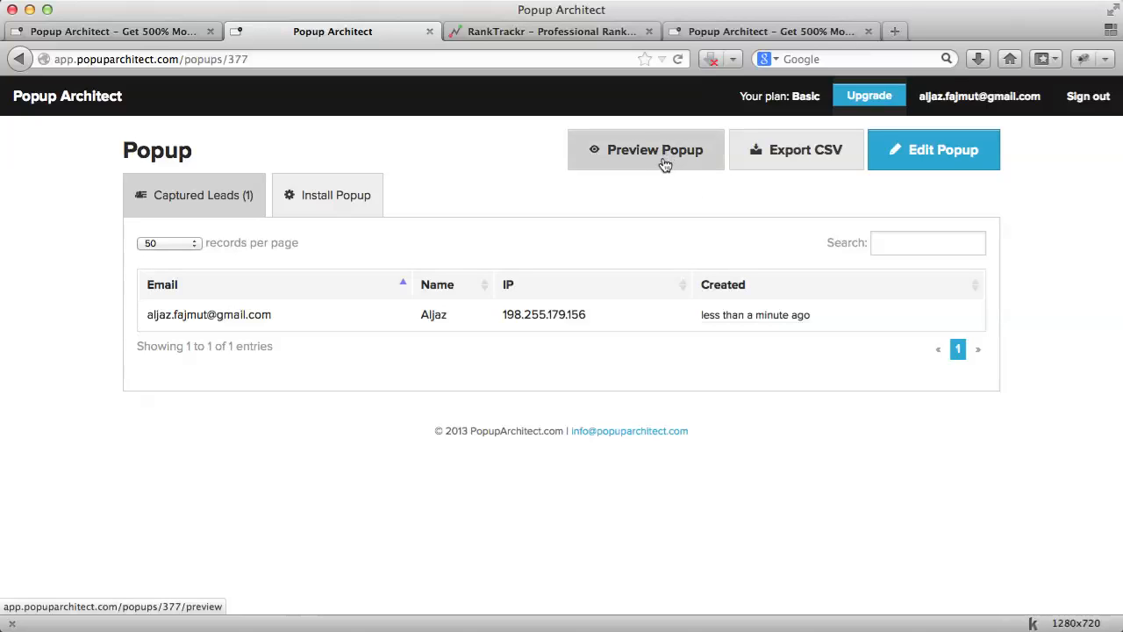
mouse_move(600, 205)
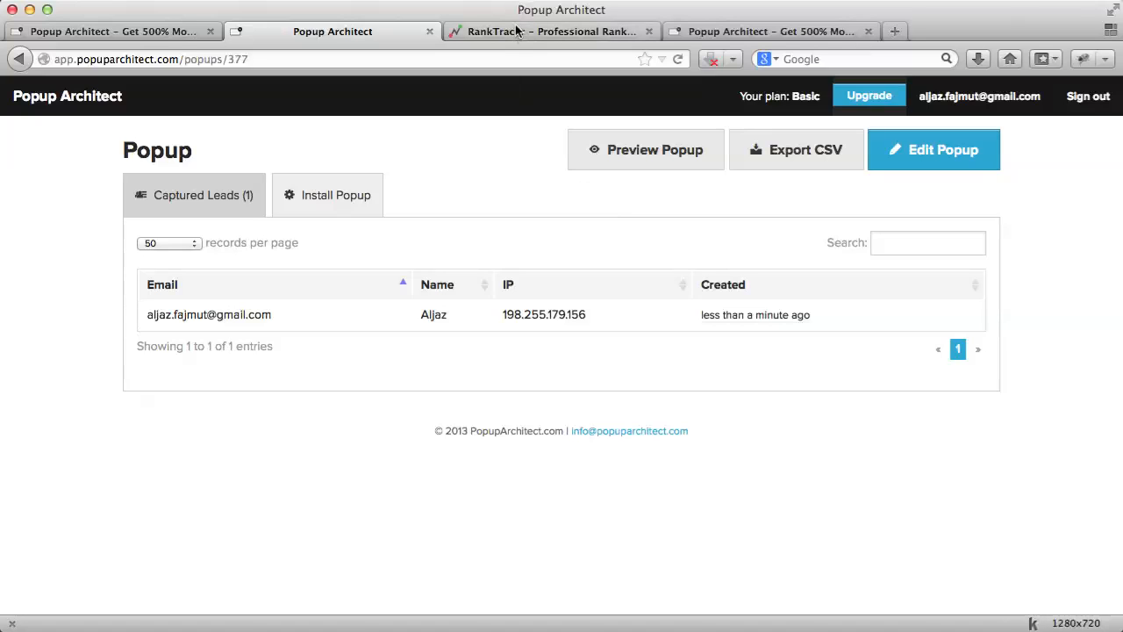
mouse_move(535, 195)
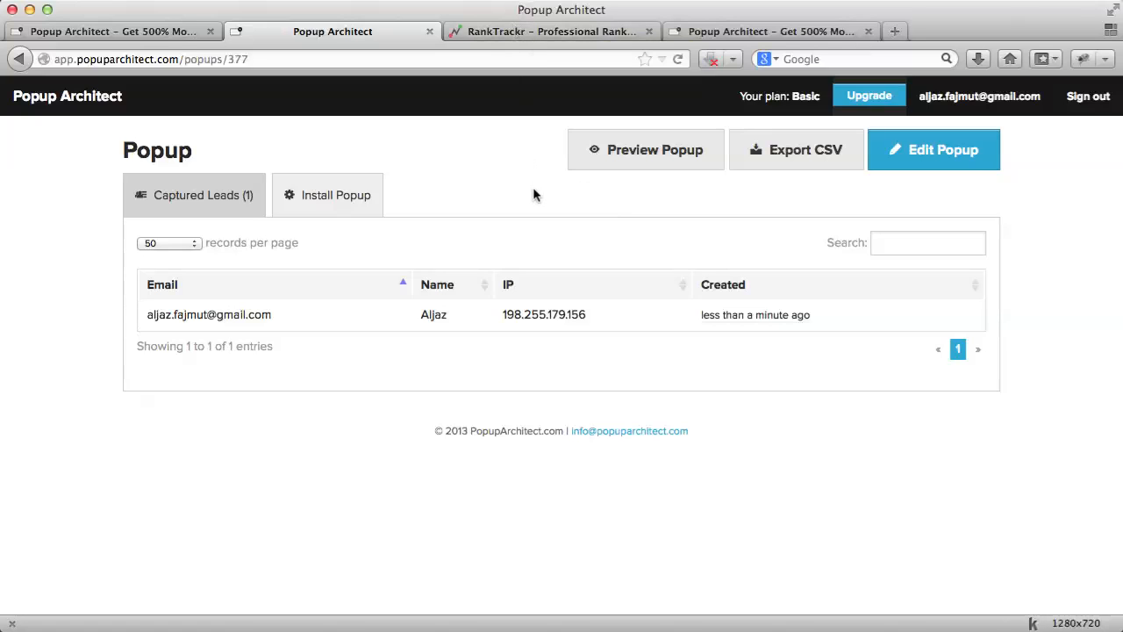
mouse_move(825, 209)
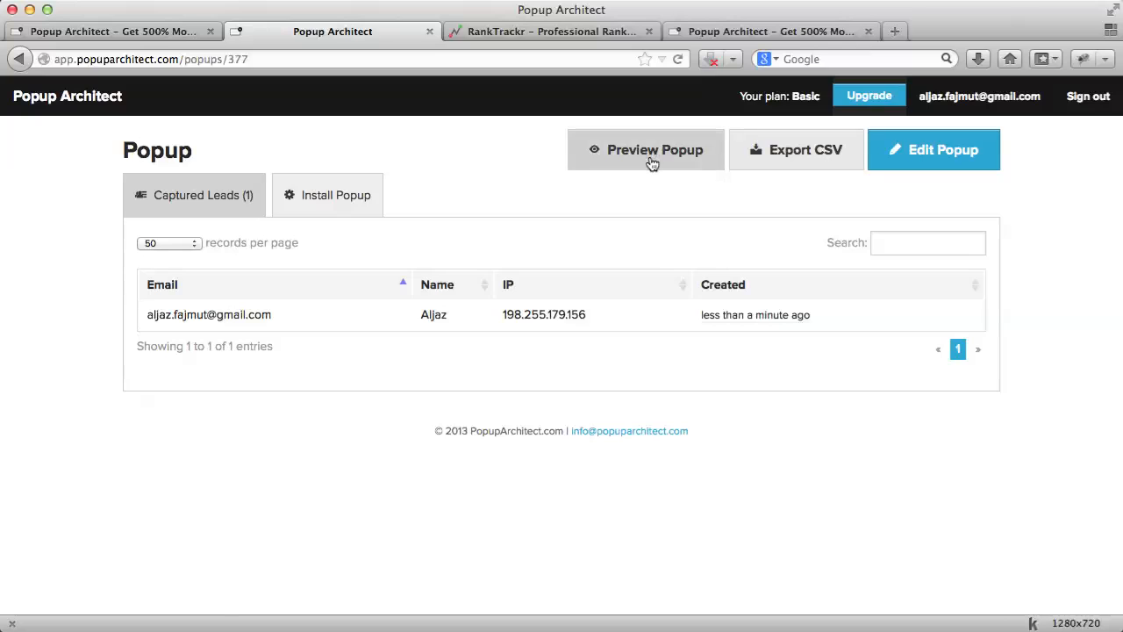
mouse_move(428, 191)
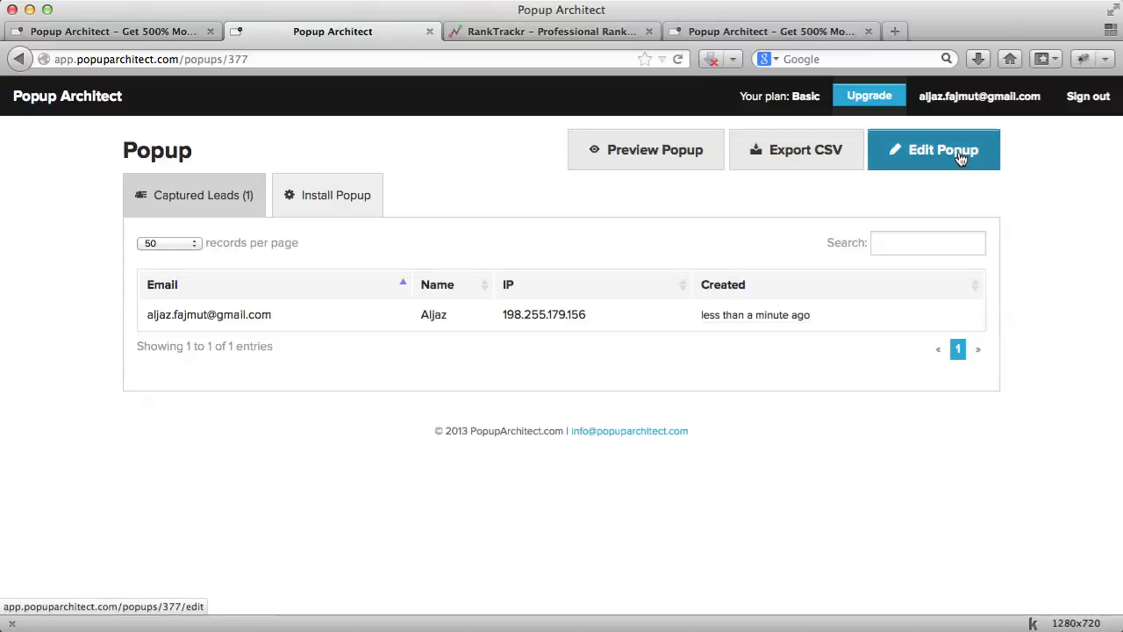
- Restyle the popup headline as a larger heading and save the updated popup
click(934, 149)
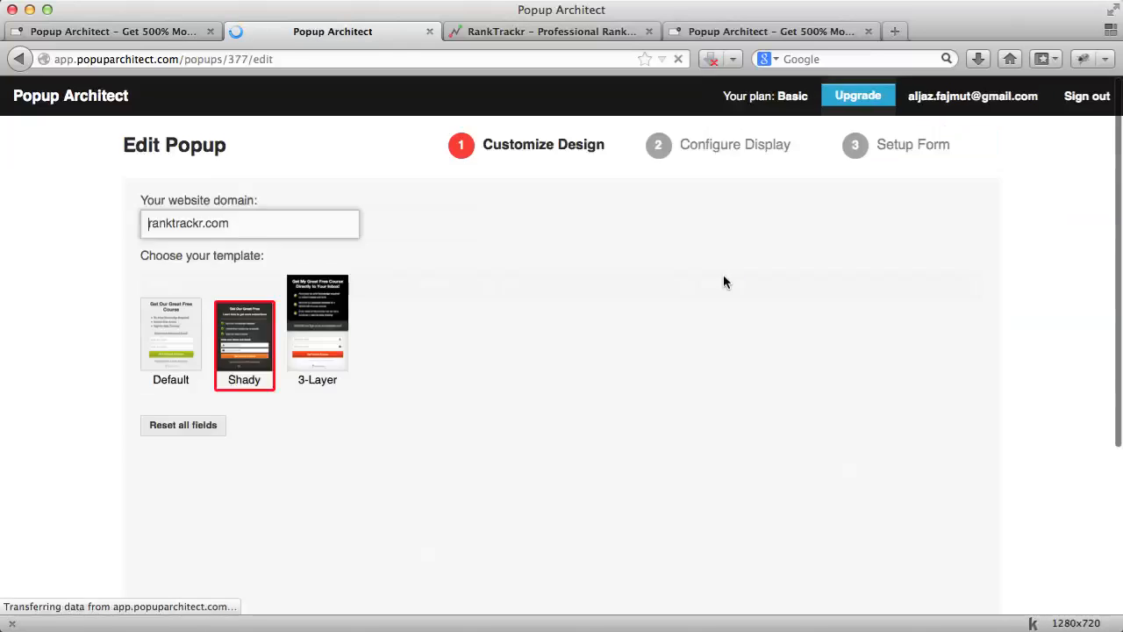
click(244, 333)
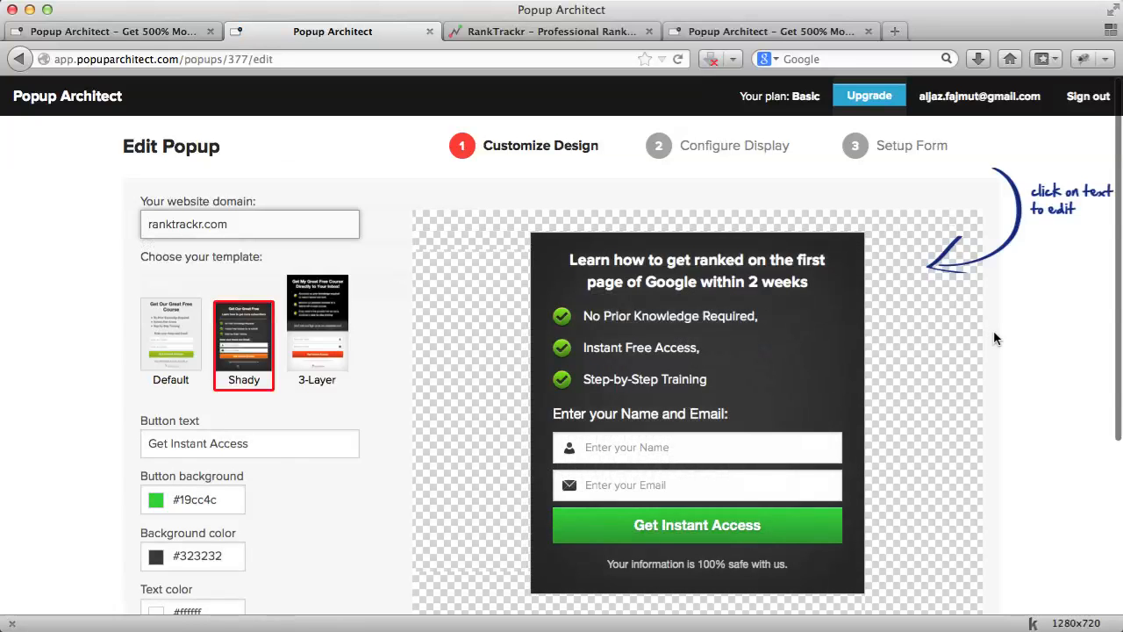
mouse_move(921, 375)
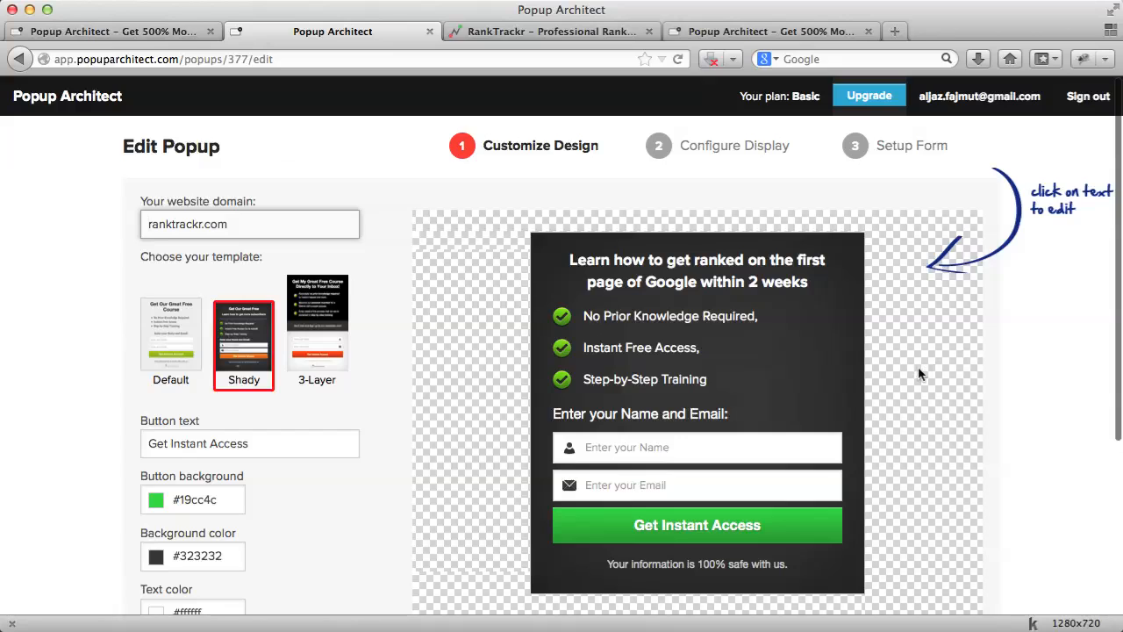
click(697, 271)
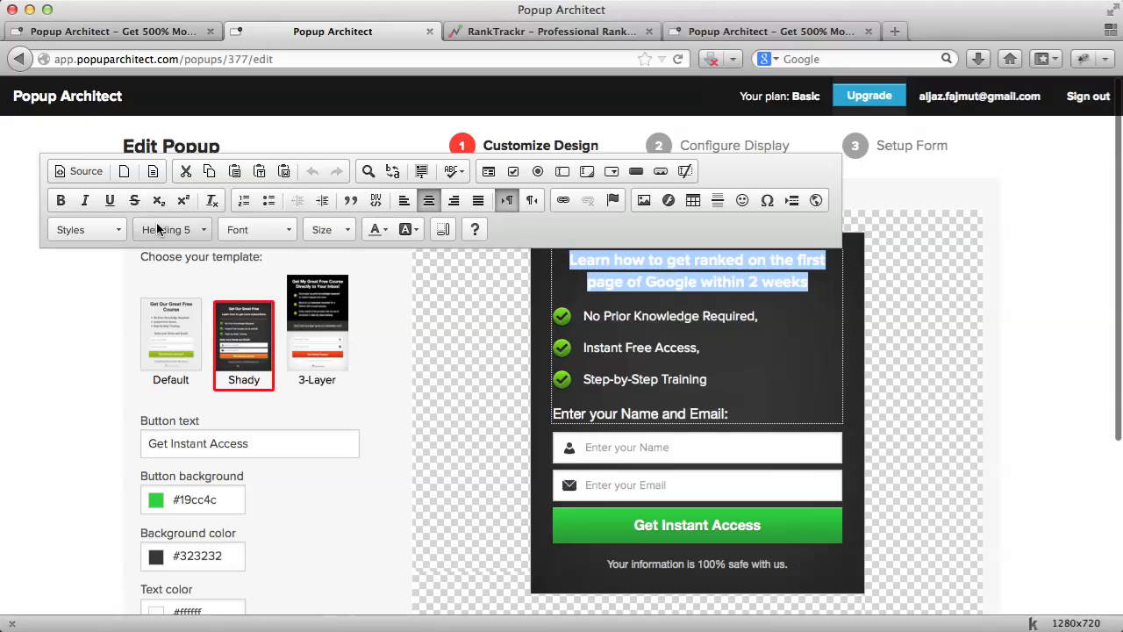
click(172, 228)
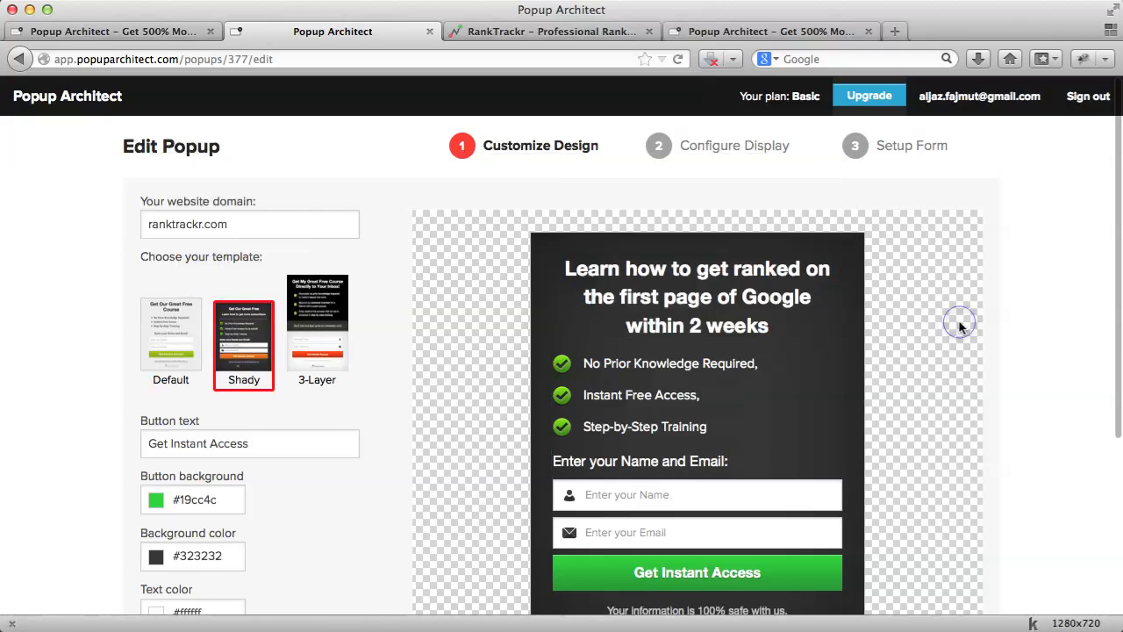
scroll(down, 3)
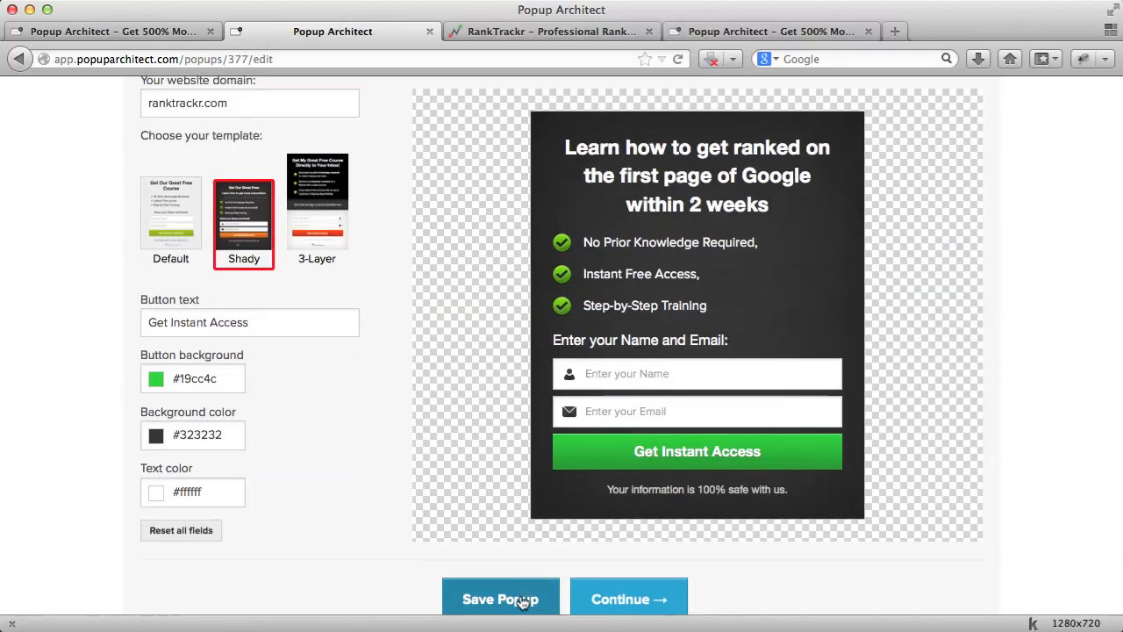
click(500, 600)
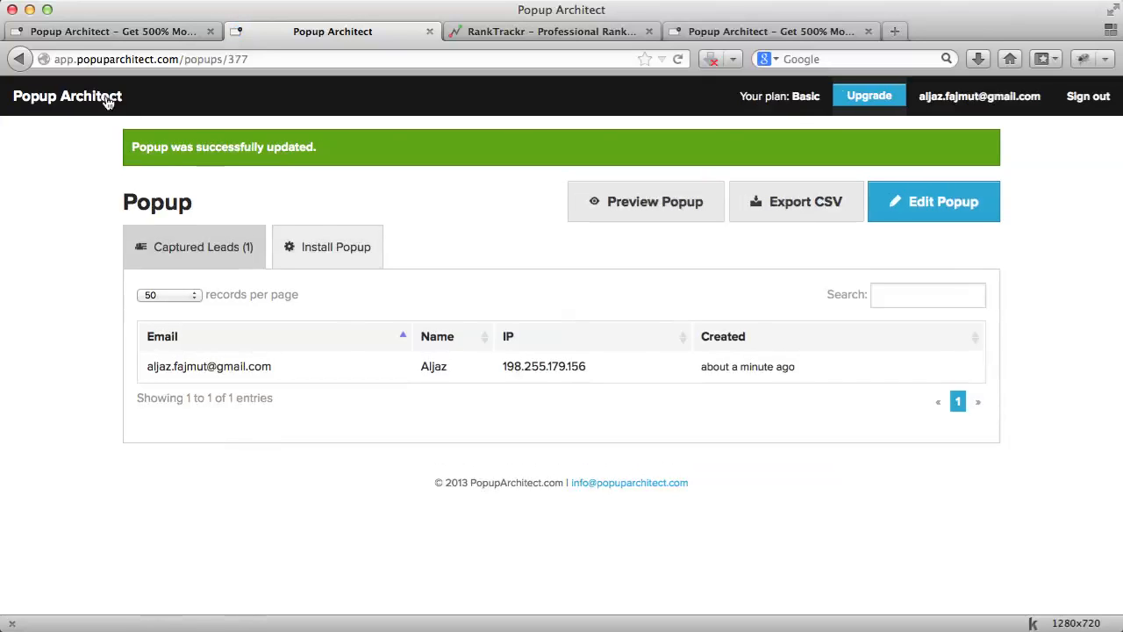
- View the popups dashboard showing one view and one submission, then go to popuparchitect.com
click(66, 96)
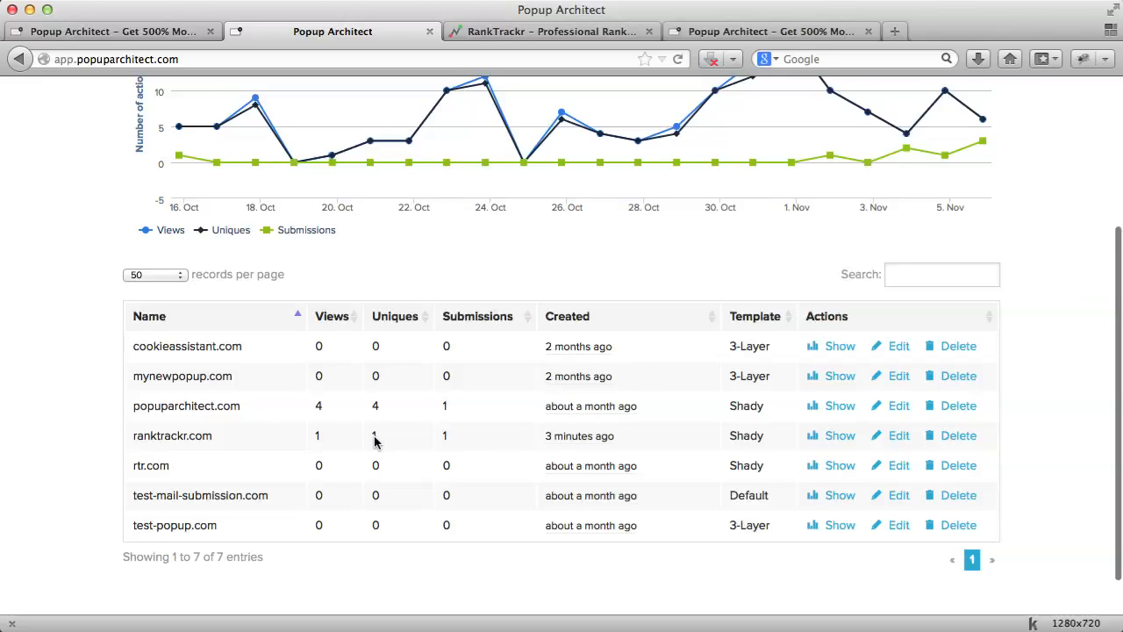
click(771, 31)
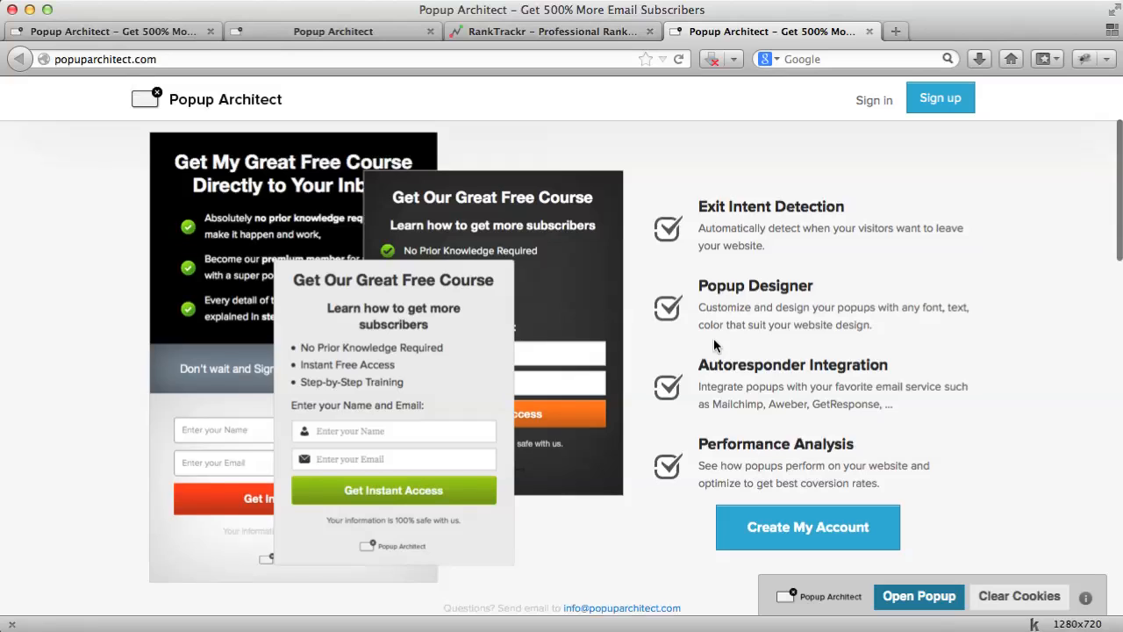